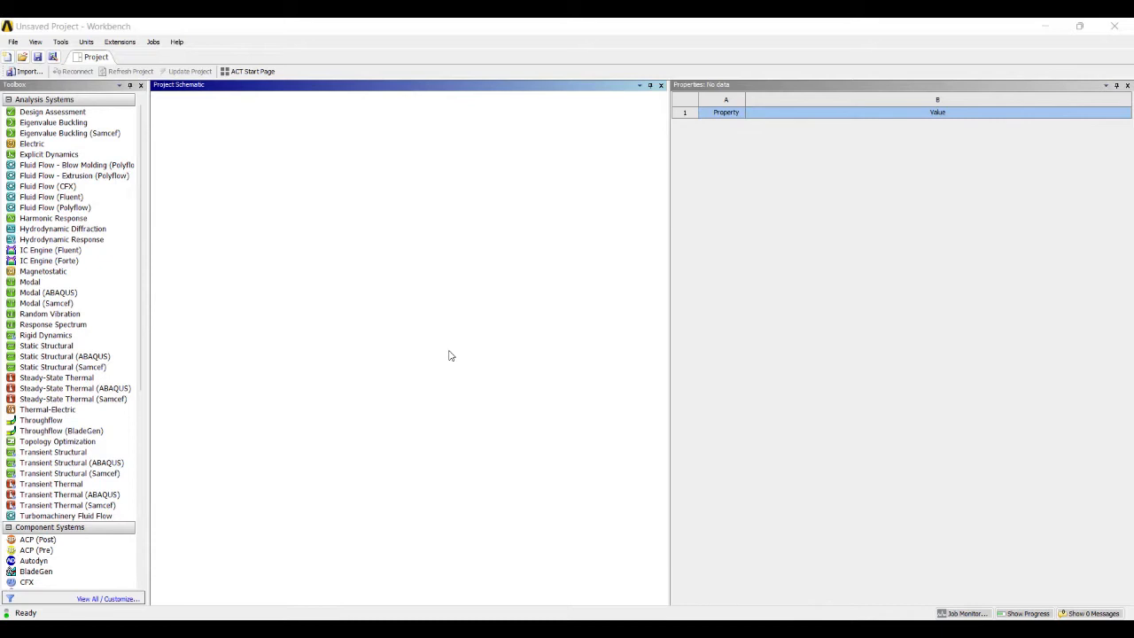
pyautogui.moveTo(172, 354)
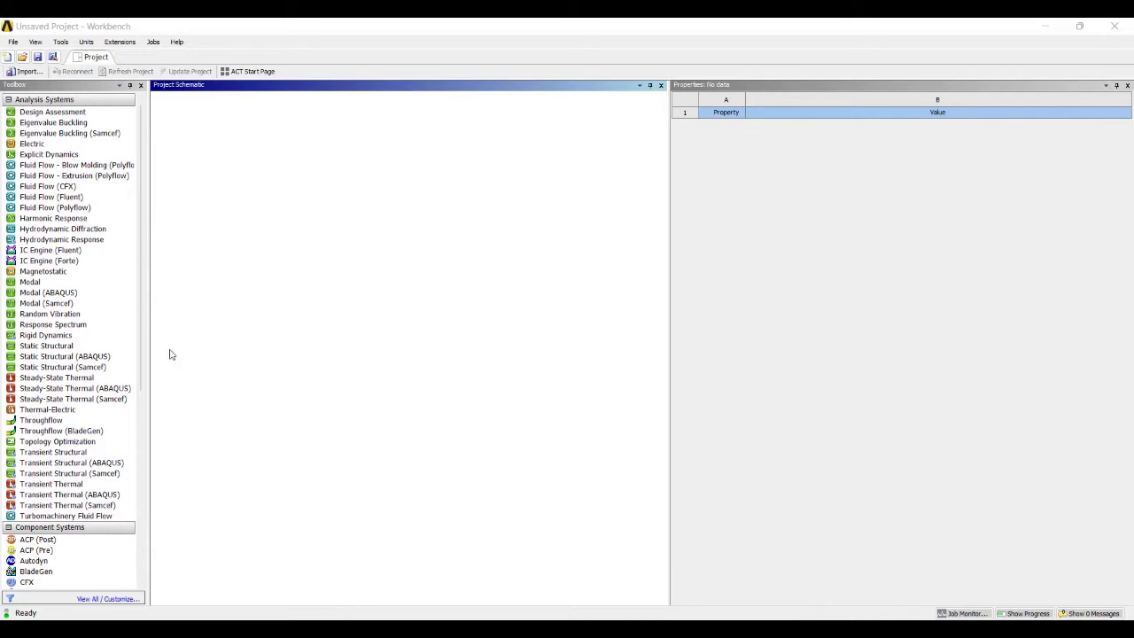
# Step: Add a Static Structural system to the project and name it CANTILEVER_UVL
pyautogui.click(46, 345)
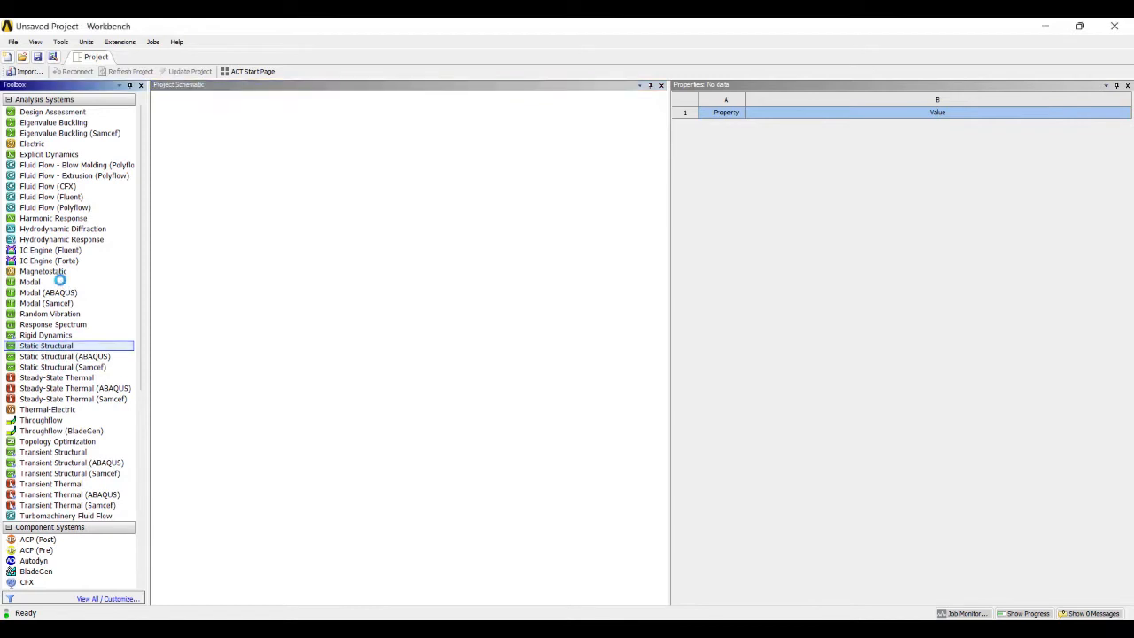
pyautogui.doubleClick(46, 345)
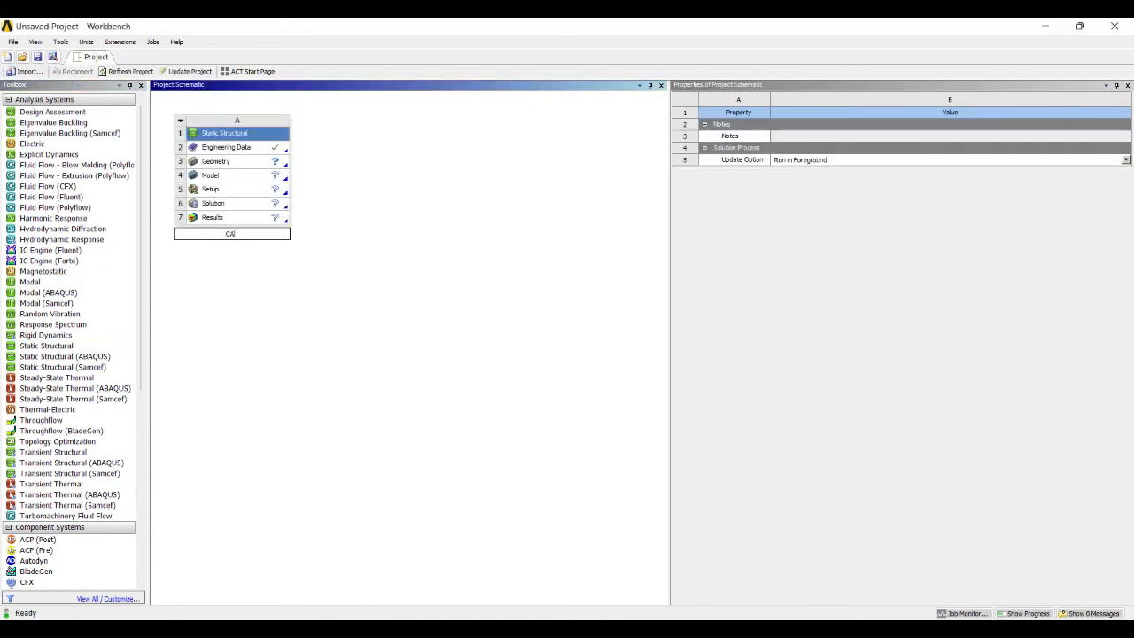
pyautogui.write('CANTILEVER_UVL')
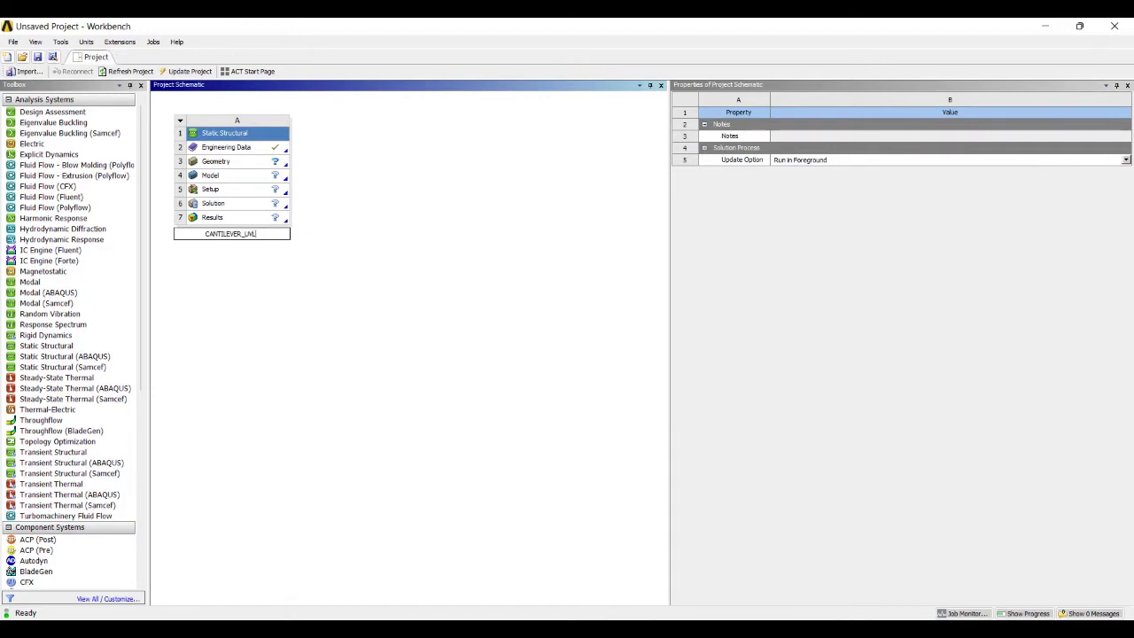
pyautogui.click(216, 161)
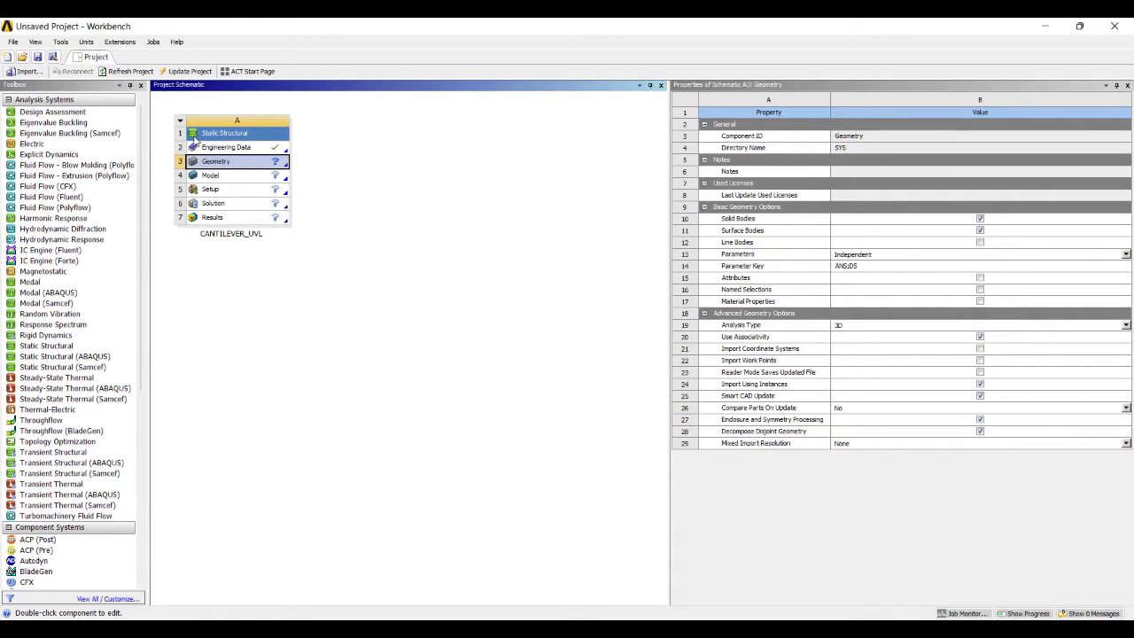
# Step: Open the geometry in DesignModeler and begin sketching a line on the XY plane from the origin
pyautogui.doubleClick(216, 161)
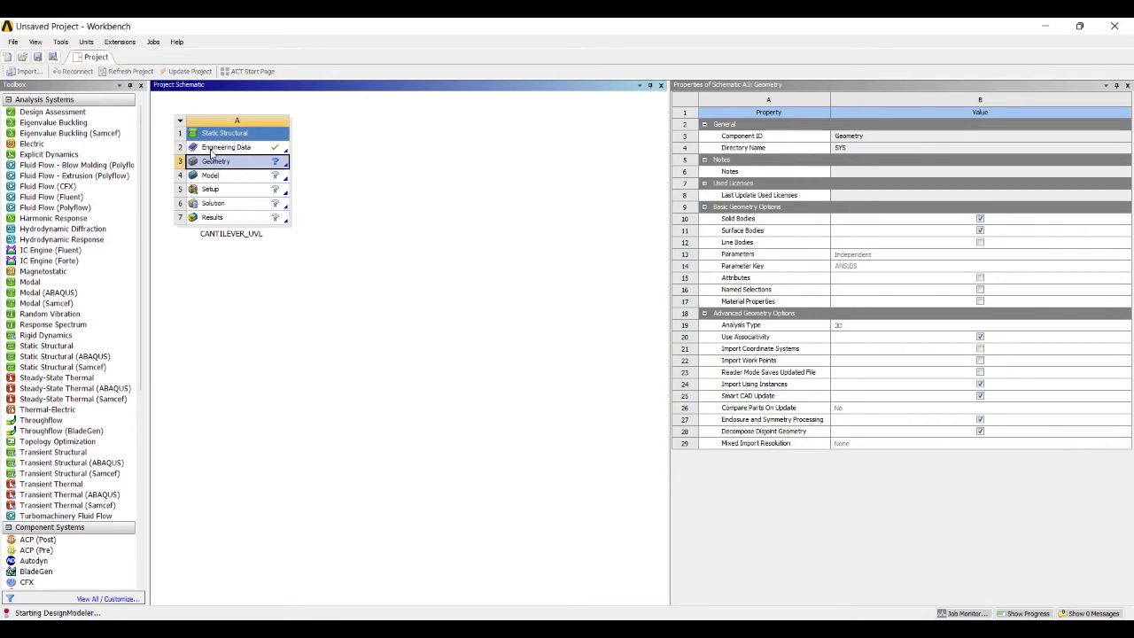
pyautogui.doubleClick(216, 162)
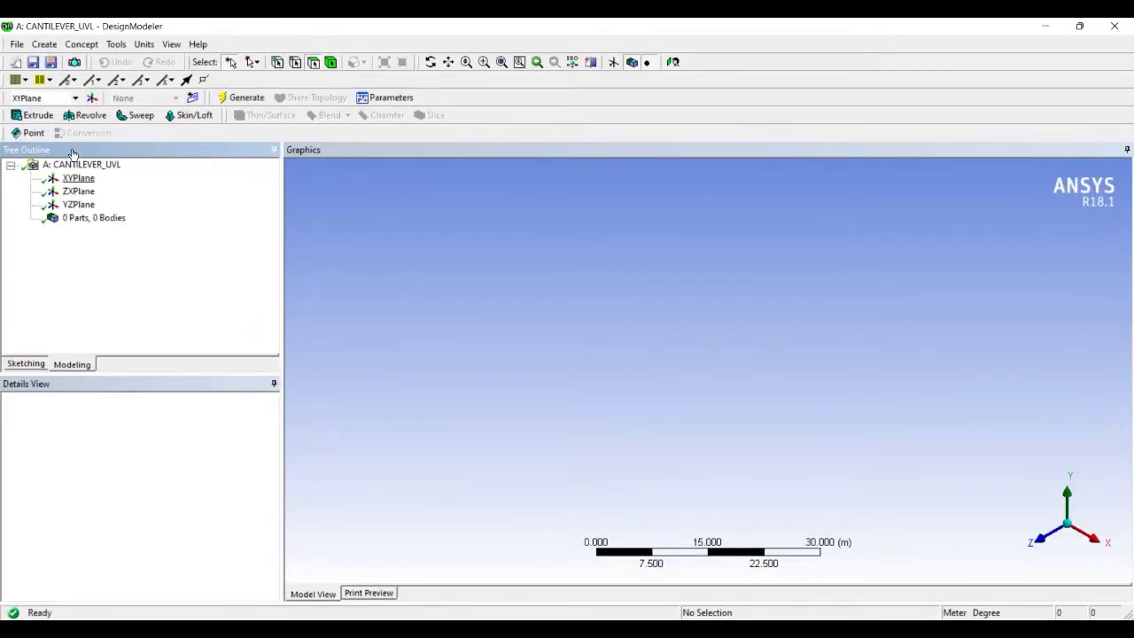
pyautogui.click(78, 177)
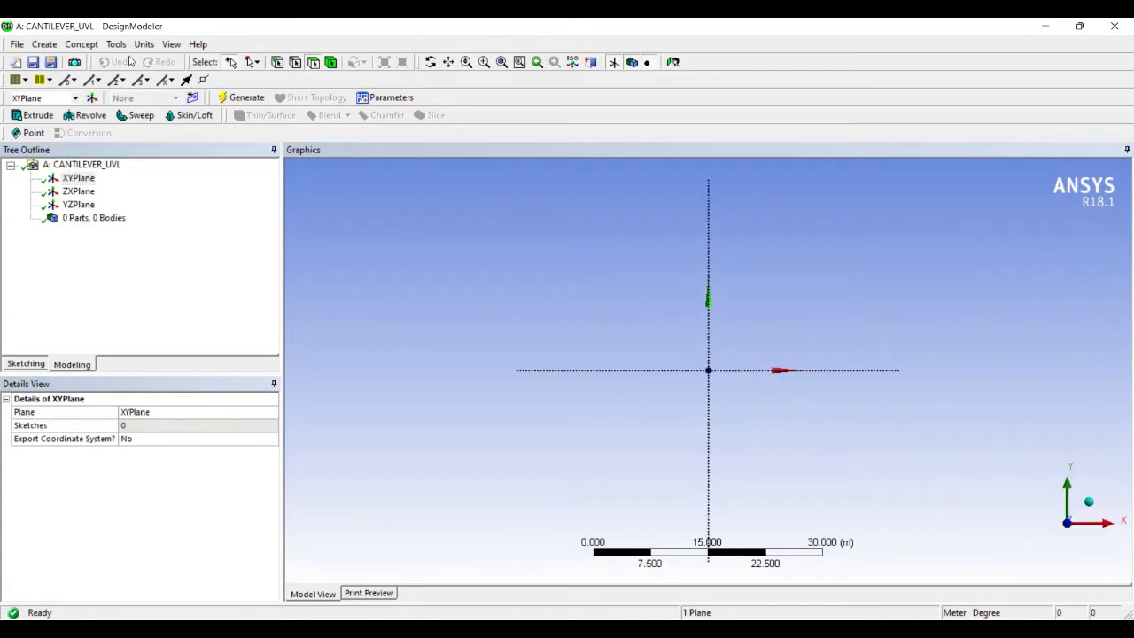
pyautogui.click(78, 178)
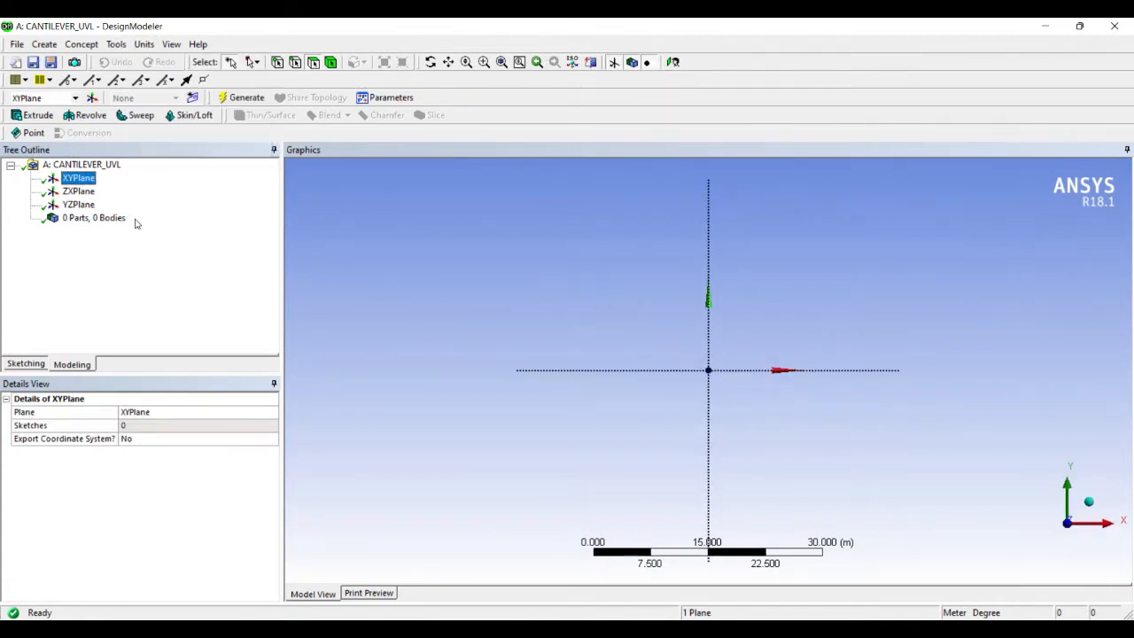
pyautogui.click(24, 363)
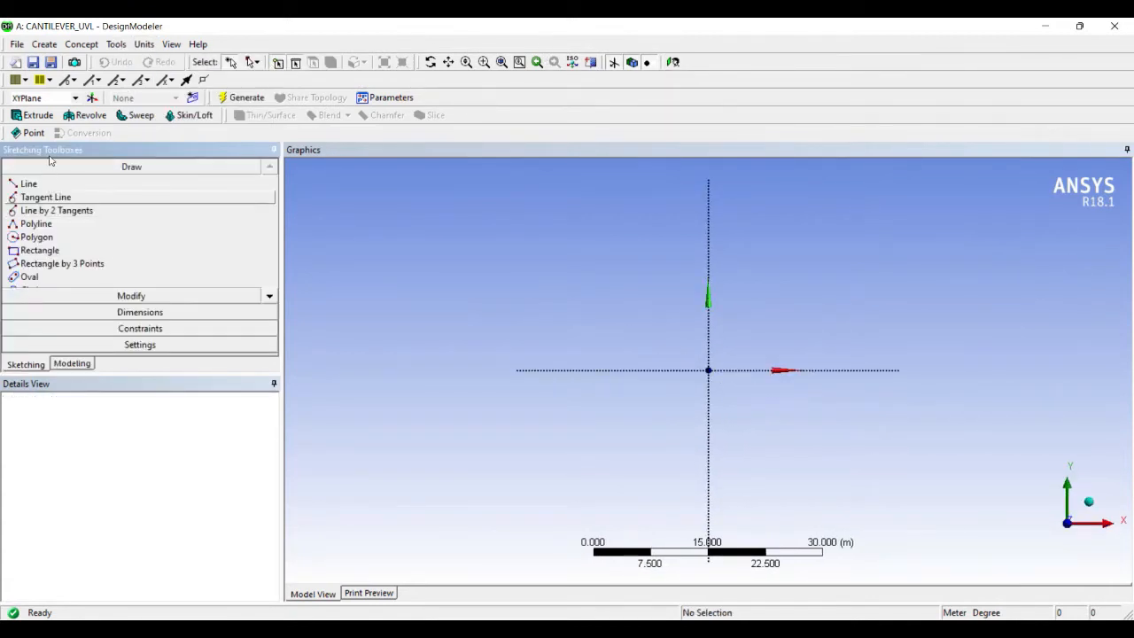
pyautogui.click(29, 182)
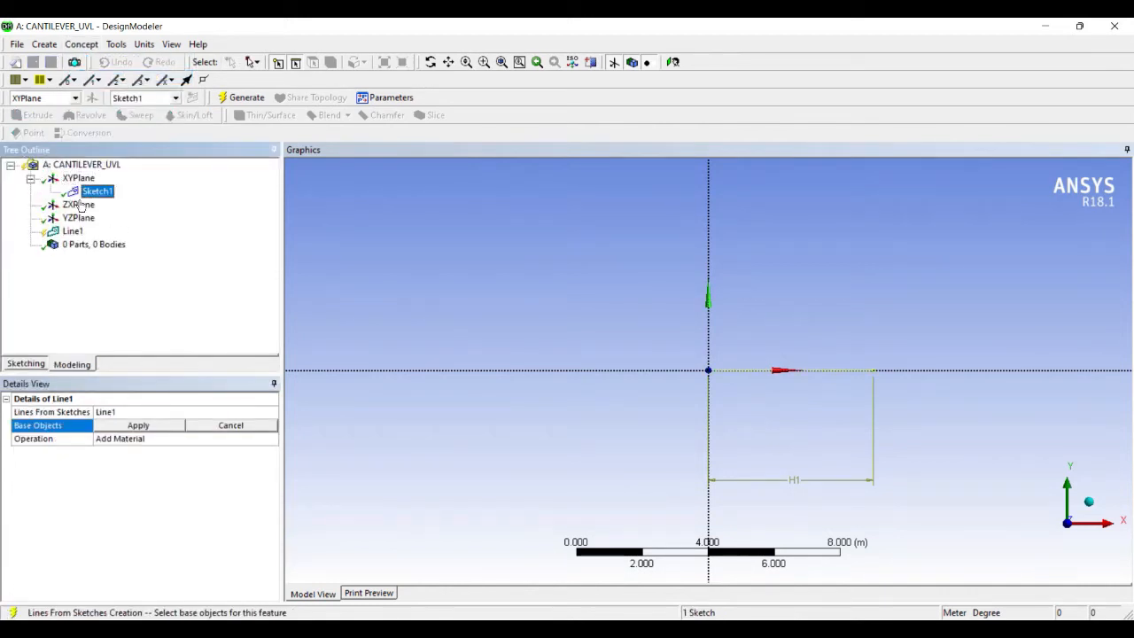
# Step: Generate a line body from Sketch1 and select it under the part
pyautogui.click(138, 425)
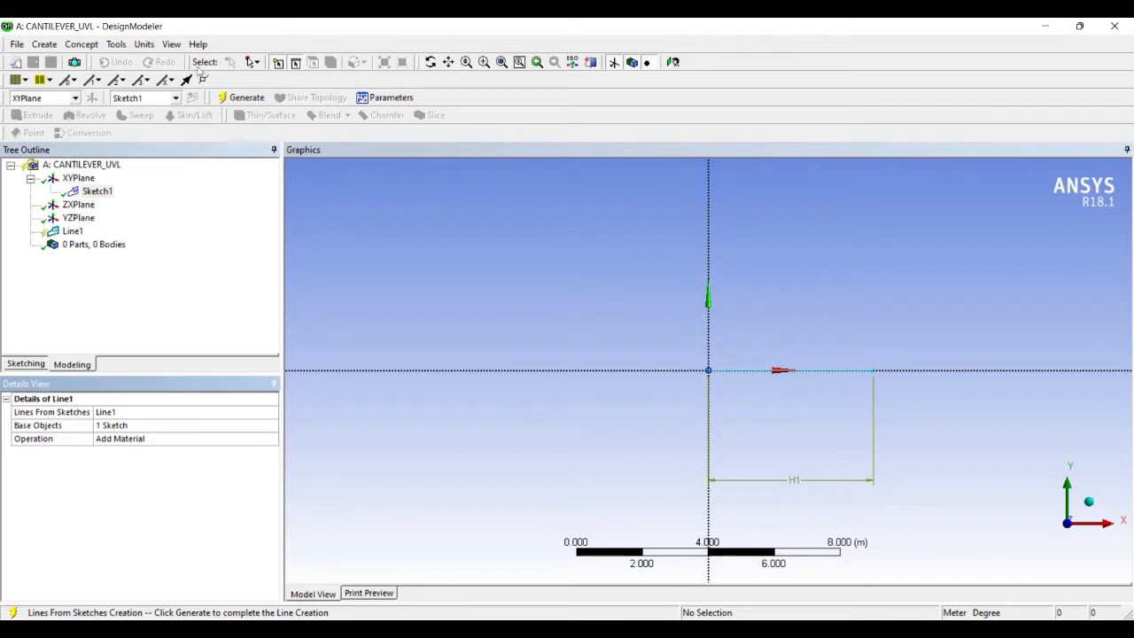
pyautogui.click(241, 97)
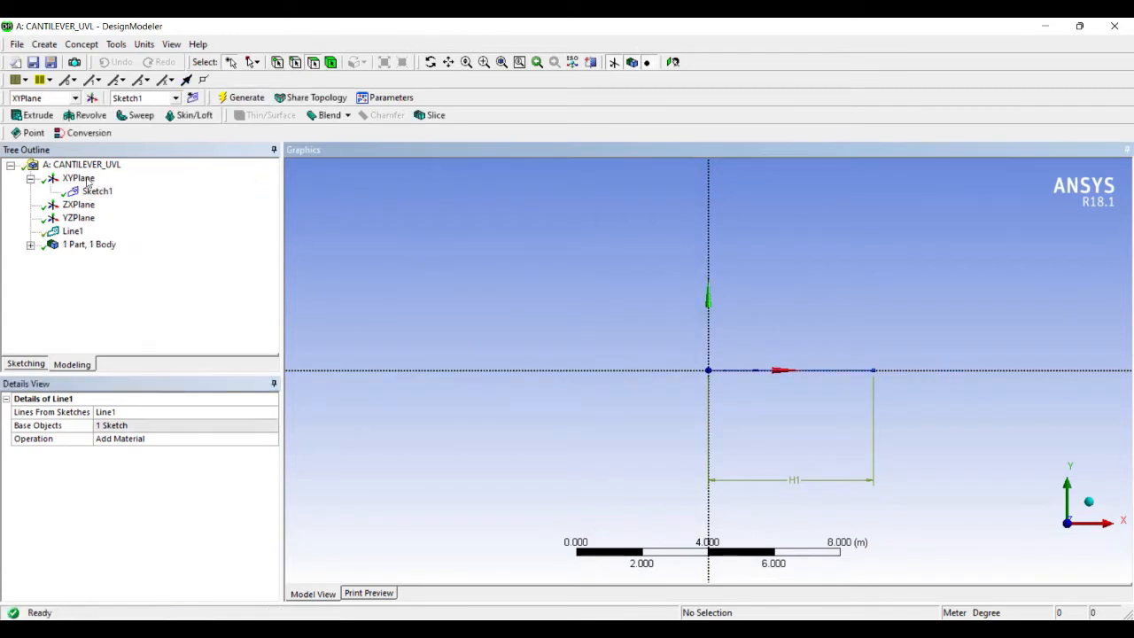
pyautogui.click(28, 244)
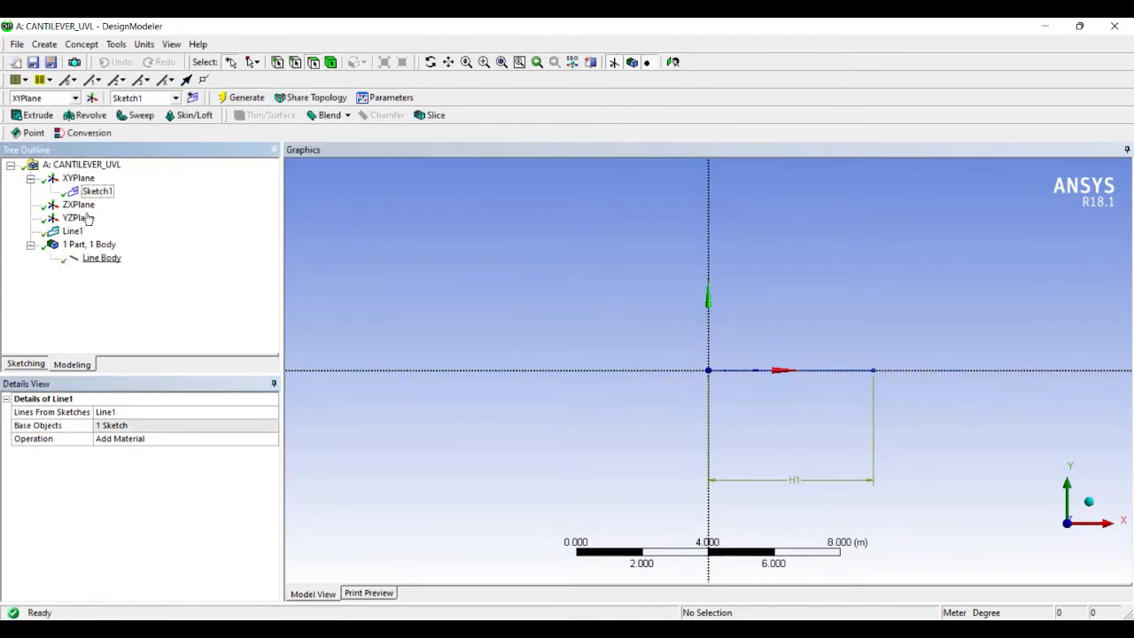
pyautogui.click(101, 257)
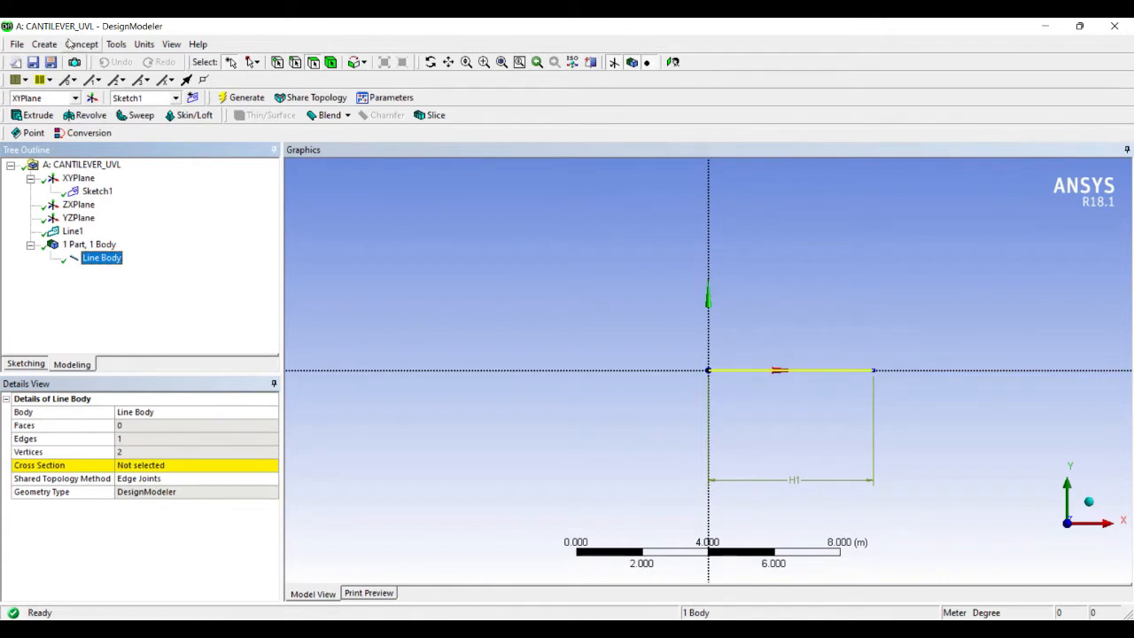
# Step: Create a rectangular tube cross section RectTube1, 0.1 m wide with 0.01 m walls
pyautogui.click(82, 44)
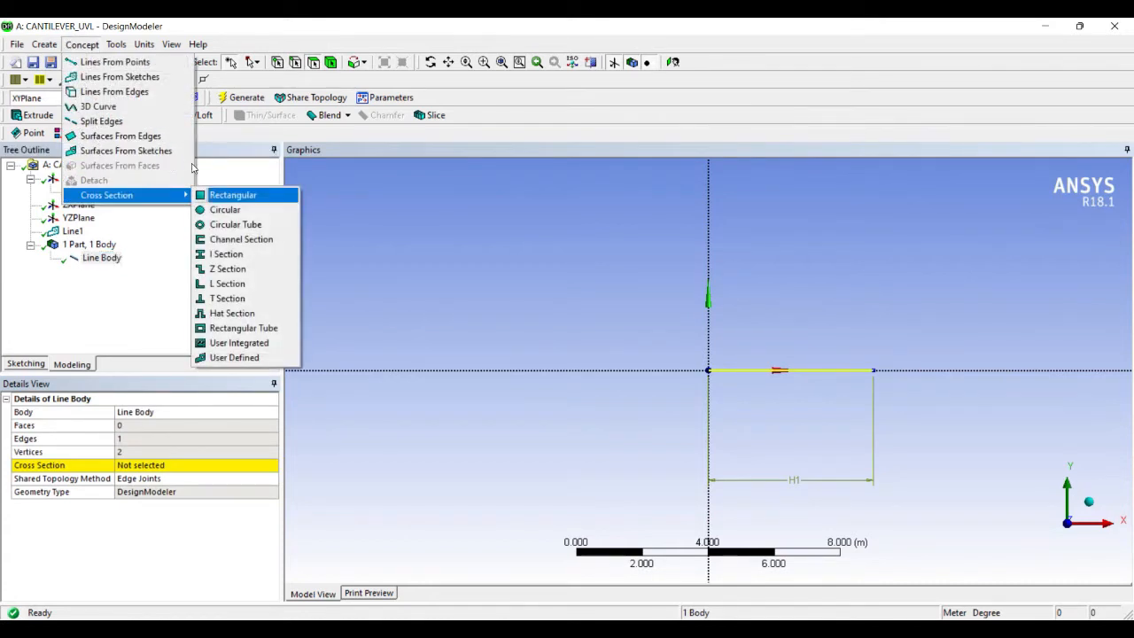
pyautogui.moveTo(244, 328)
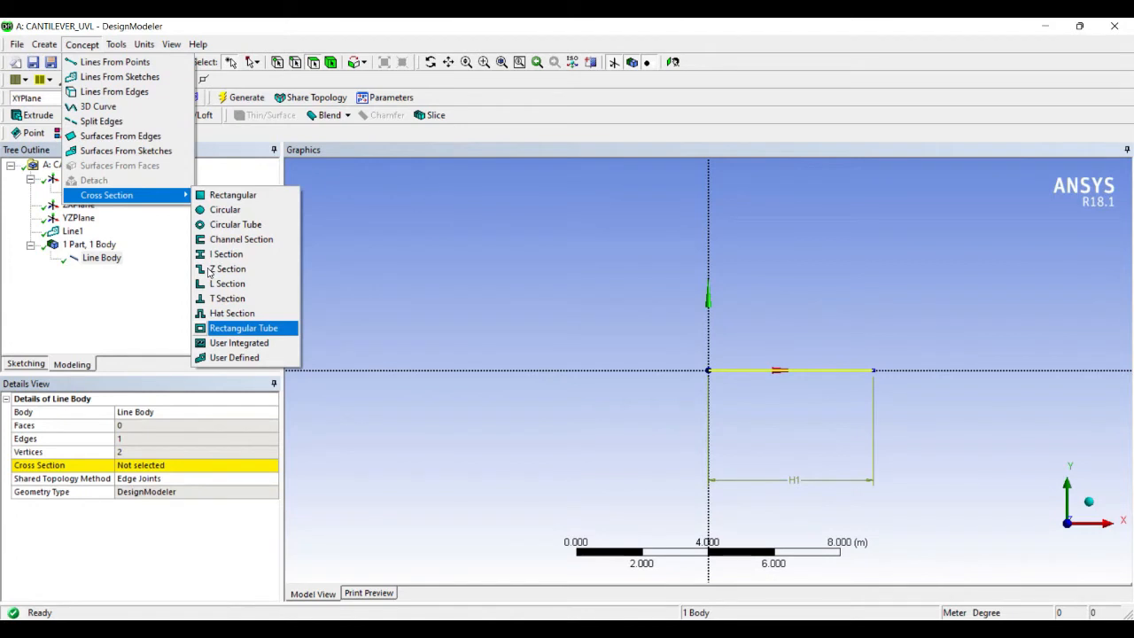
pyautogui.click(244, 328)
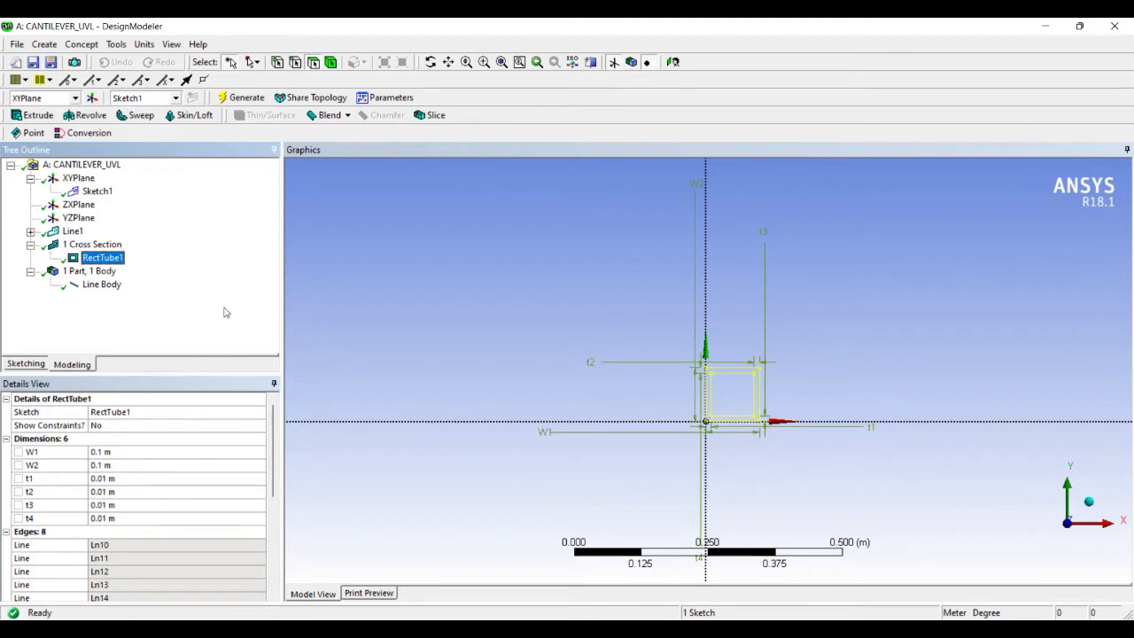
pyautogui.moveTo(103, 357)
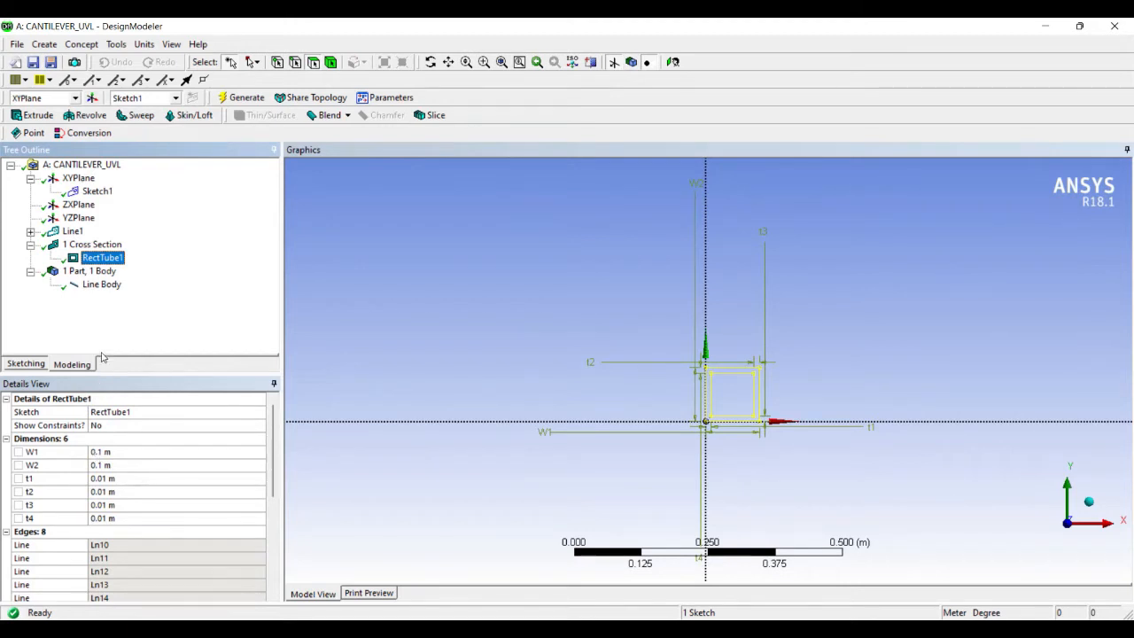
pyautogui.moveTo(239, 250)
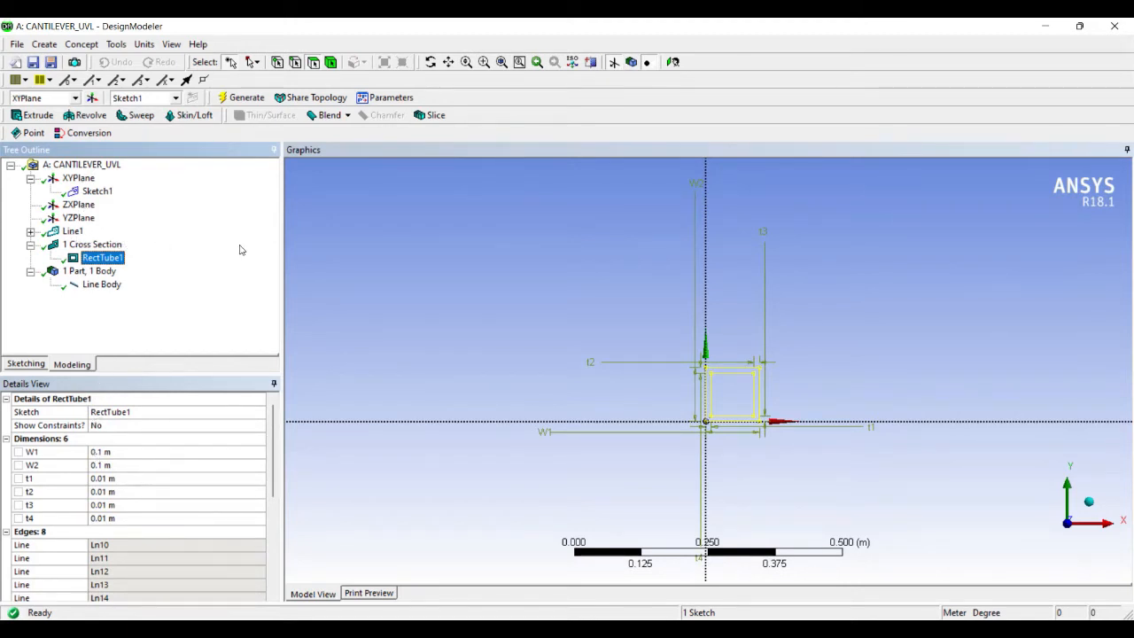
pyautogui.moveTo(78, 238)
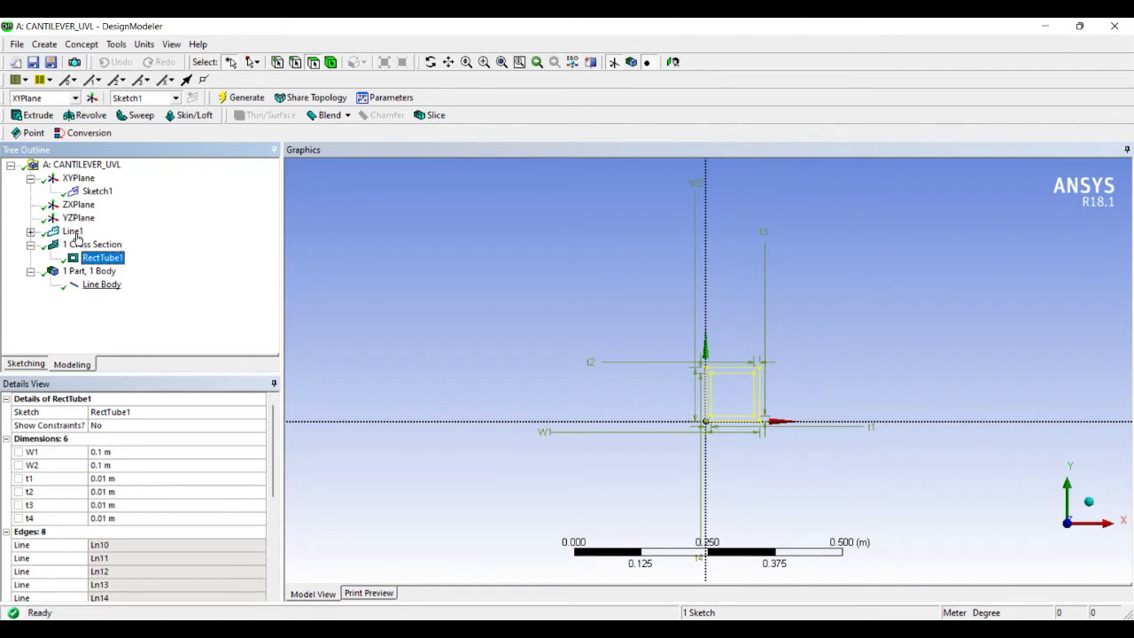
pyautogui.click(101, 284)
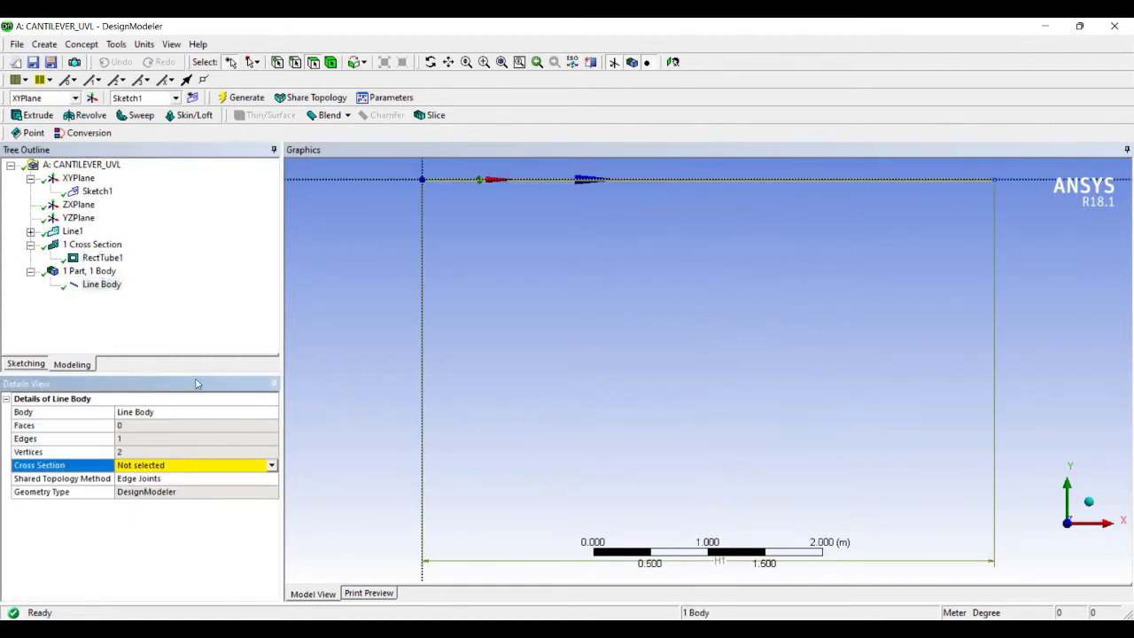
# Step: Assign RectTube1 to the line body and display it as cross section solids
pyautogui.click(178, 464)
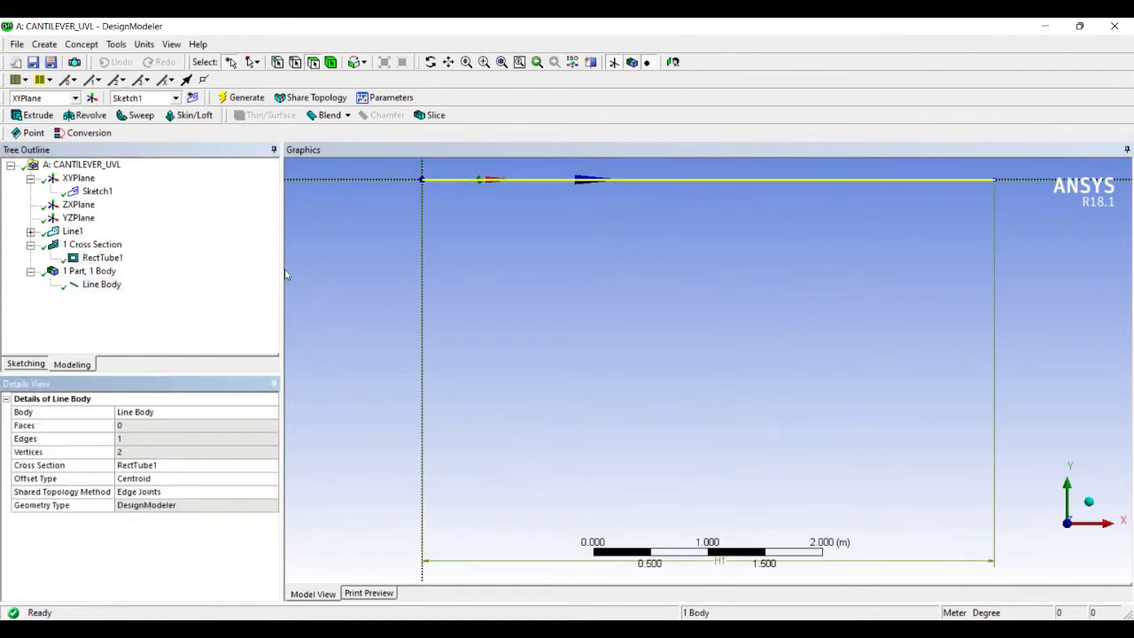
pyautogui.click(388, 184)
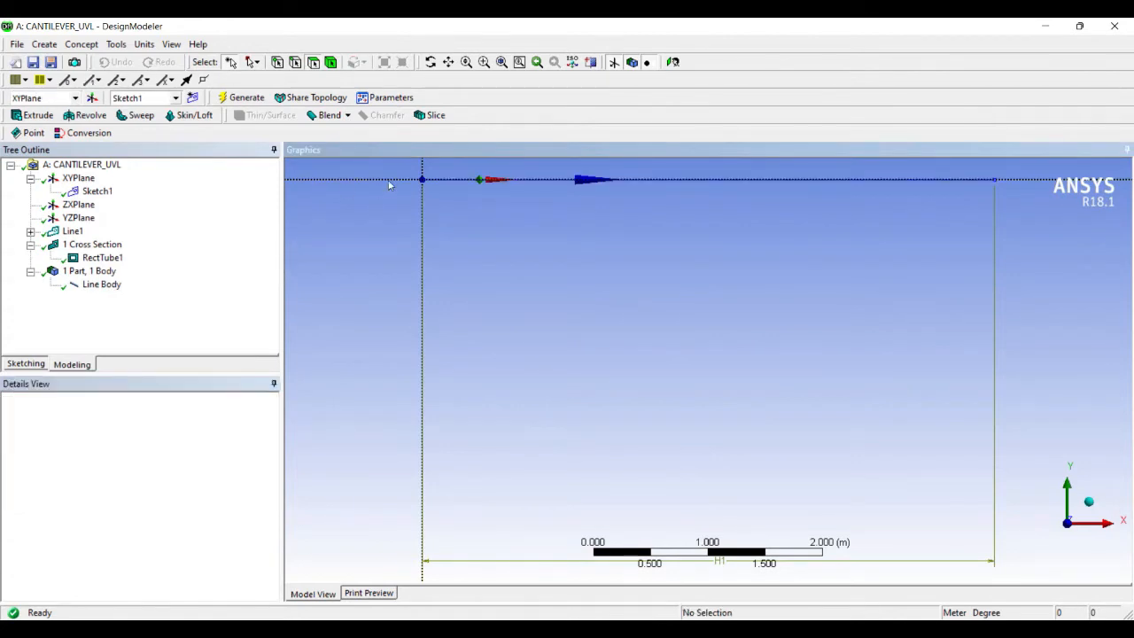
pyautogui.moveTo(209, 57)
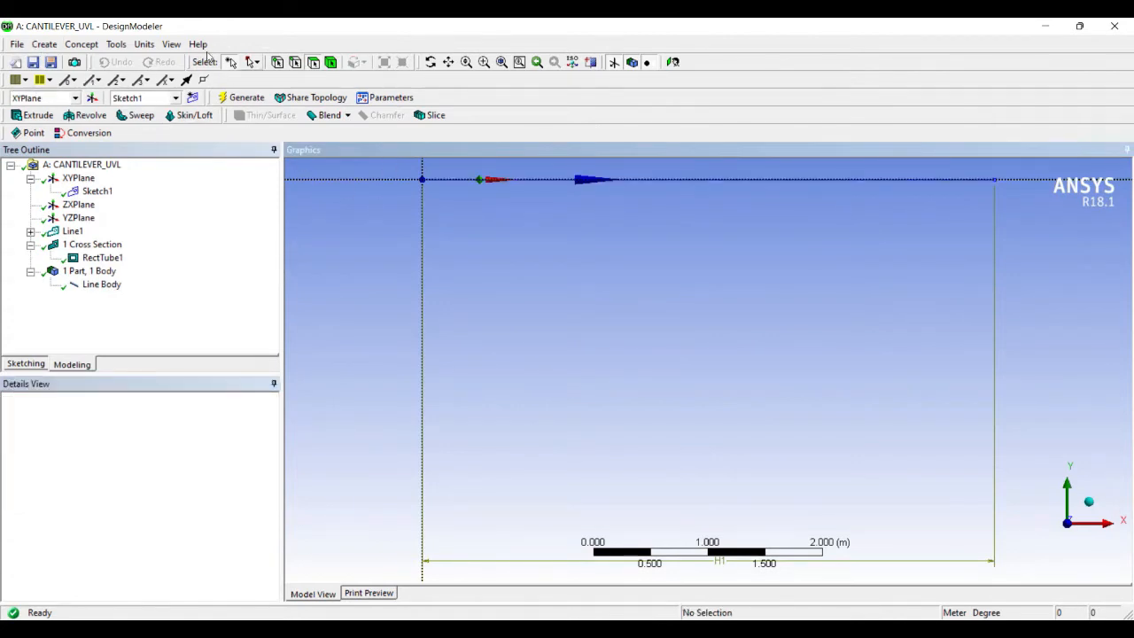
pyautogui.click(171, 43)
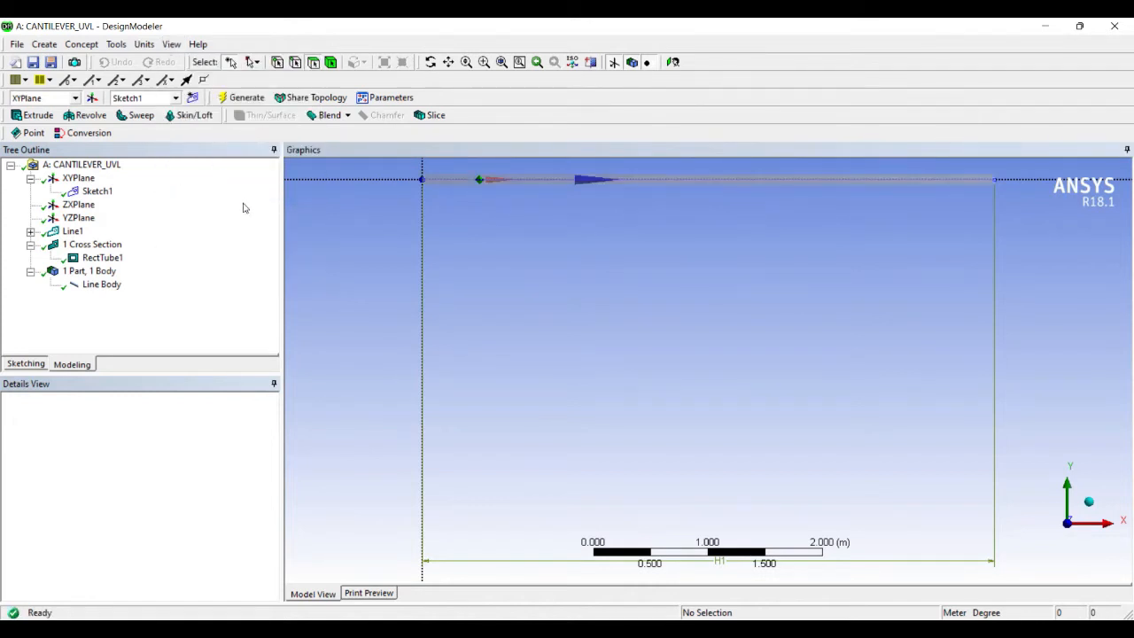
pyautogui.moveTo(737, 214)
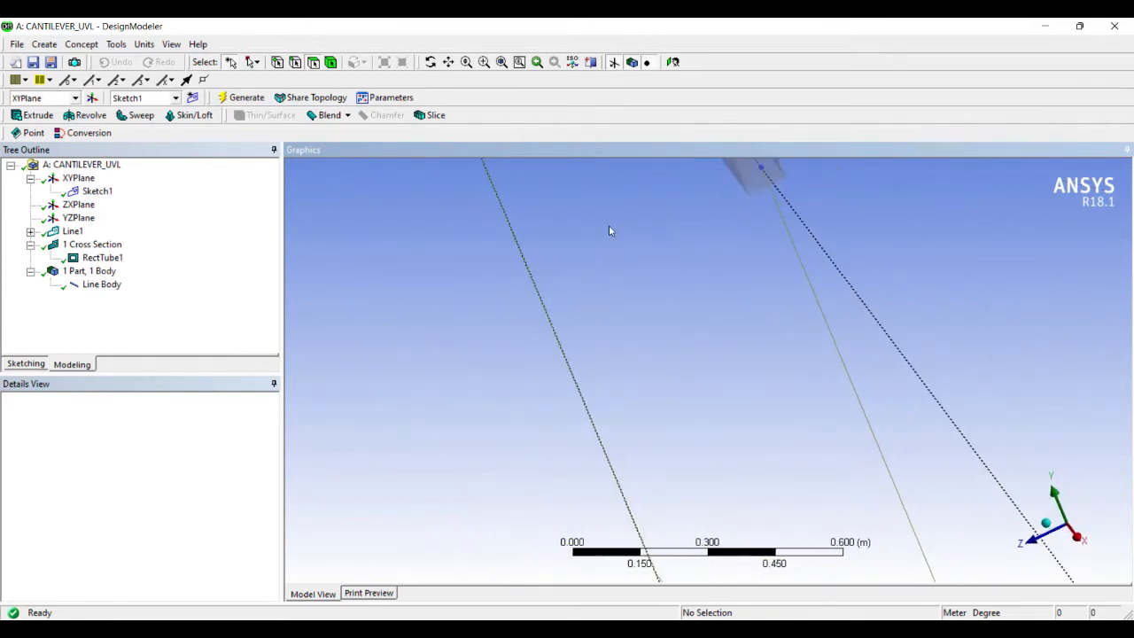
pyautogui.moveTo(610, 230); pyautogui.dragTo(597, 284)
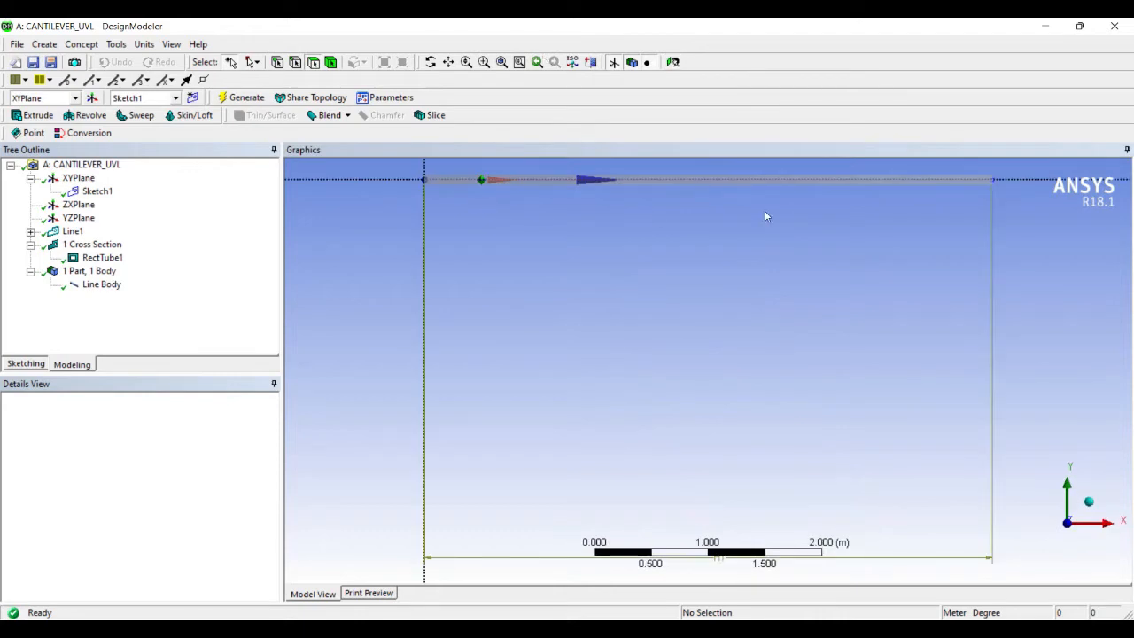
pyautogui.moveTo(531, 301)
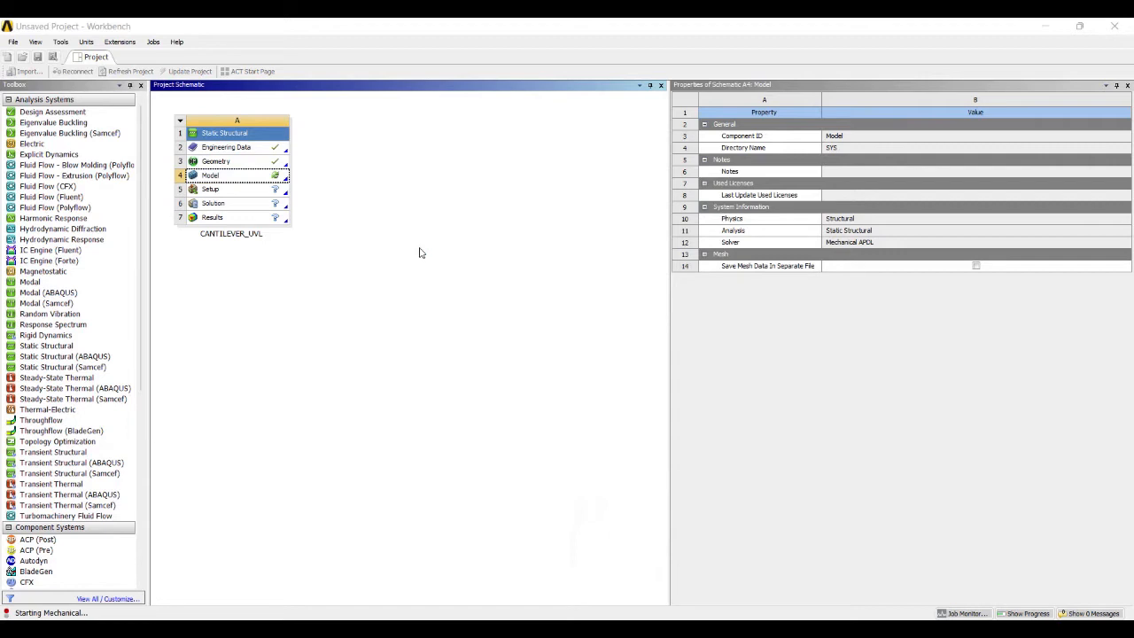
# Step: Open the model in Mechanical, set mesh relevance center to Fine and generate the mesh
pyautogui.doubleClick(209, 175)
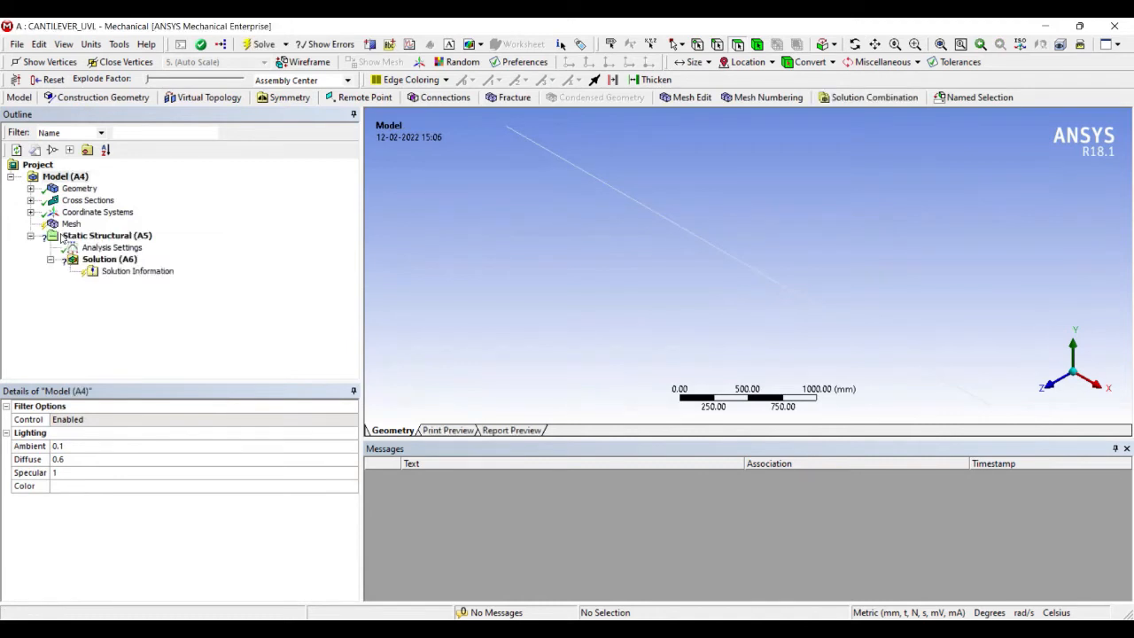
pyautogui.click(71, 224)
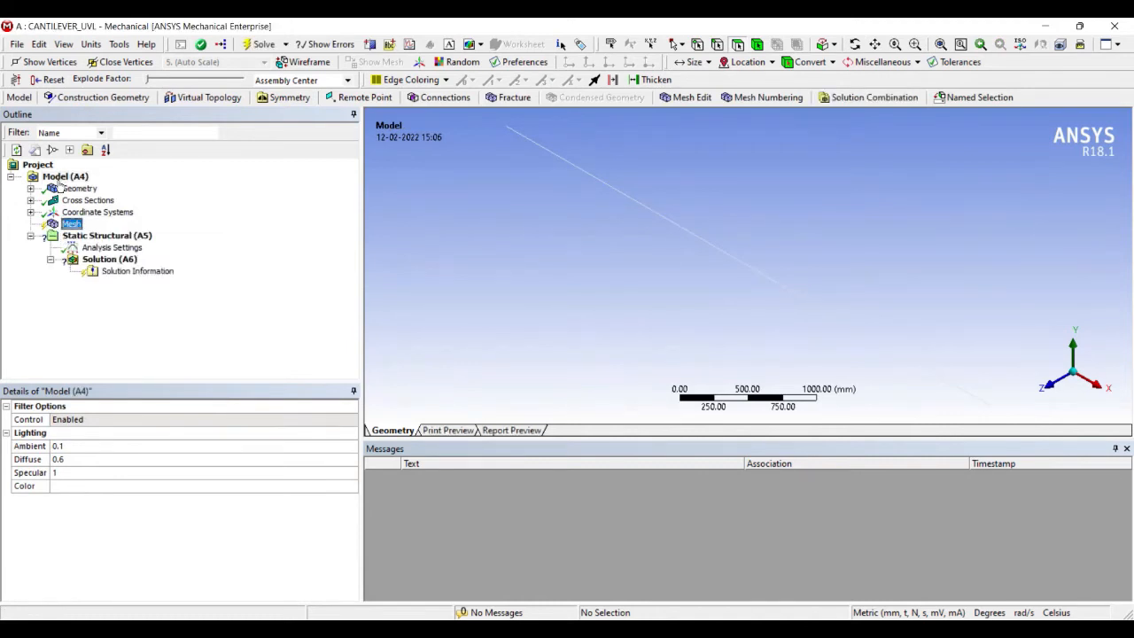
pyautogui.click(71, 224)
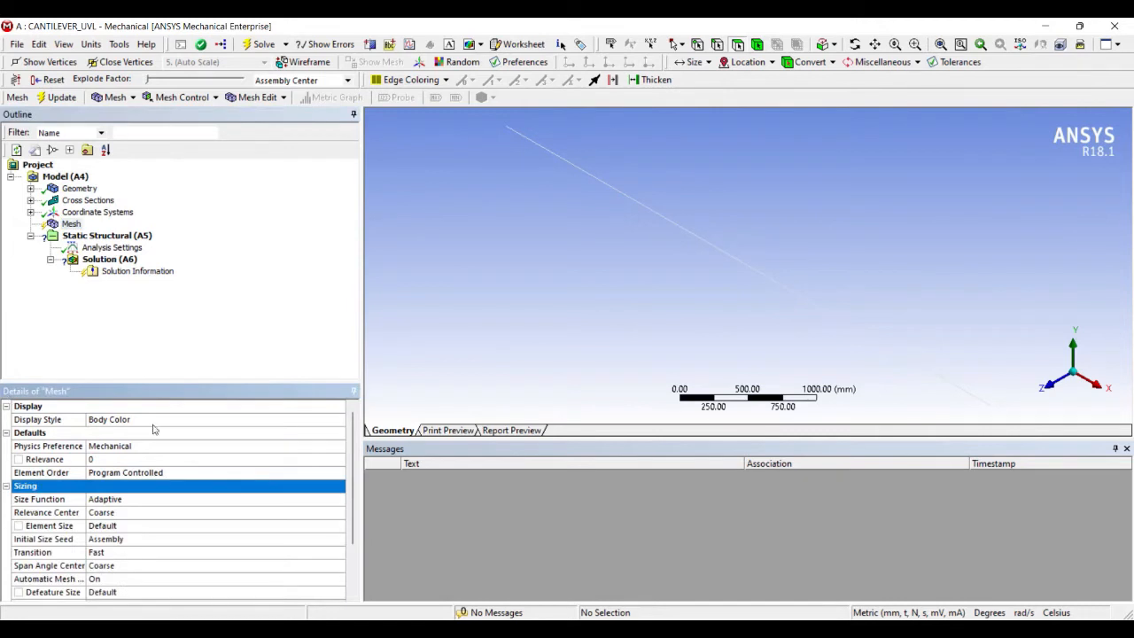
pyautogui.click(213, 512)
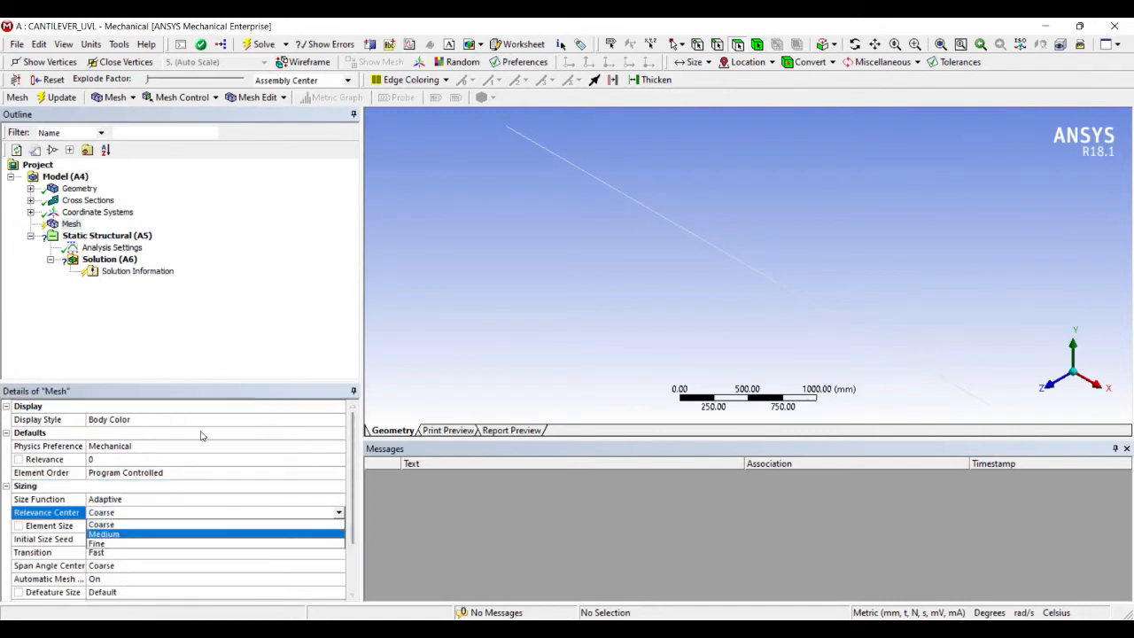
pyautogui.click(95, 542)
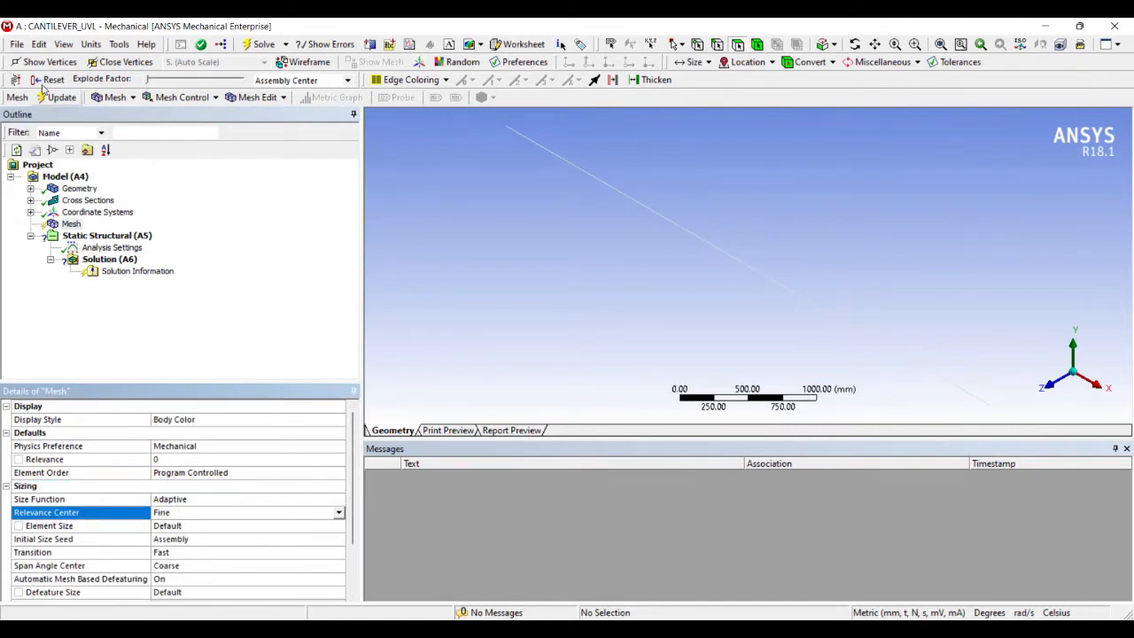
pyautogui.click(60, 95)
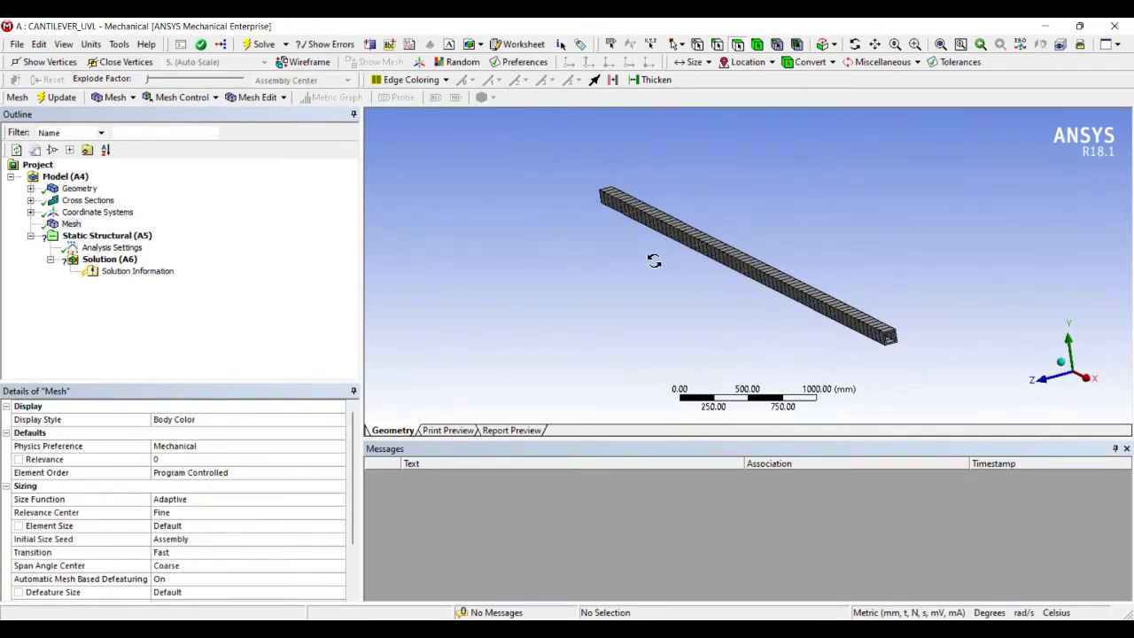
pyautogui.moveTo(654, 258); pyautogui.dragTo(773, 251)
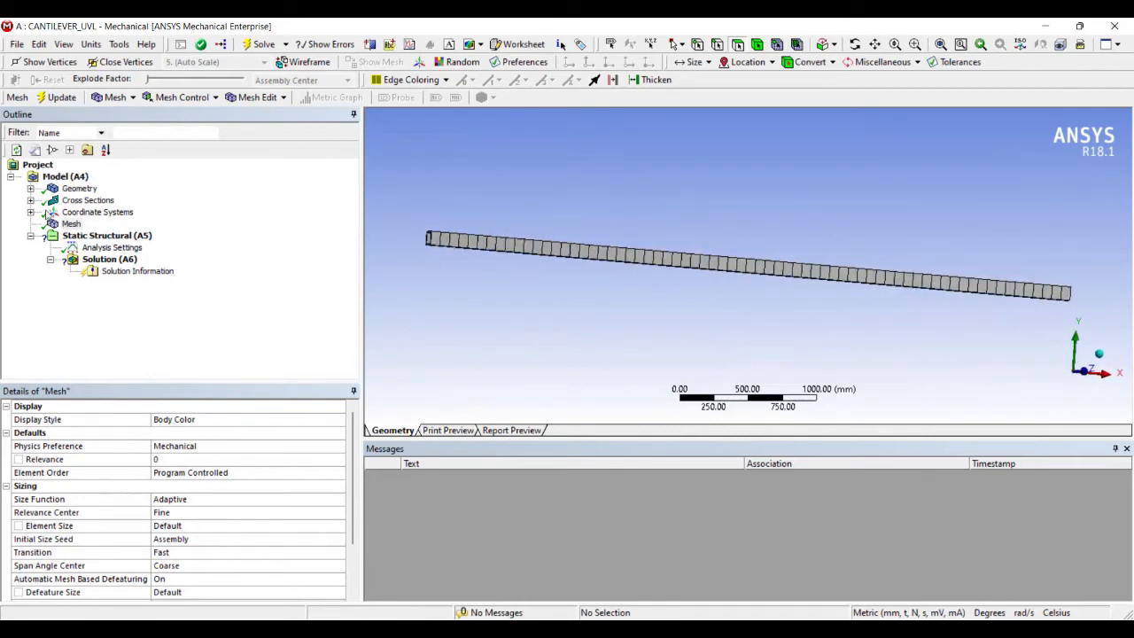
# Step: Apply a fixed support to the beam's left end vertex at the origin
pyautogui.click(112, 248)
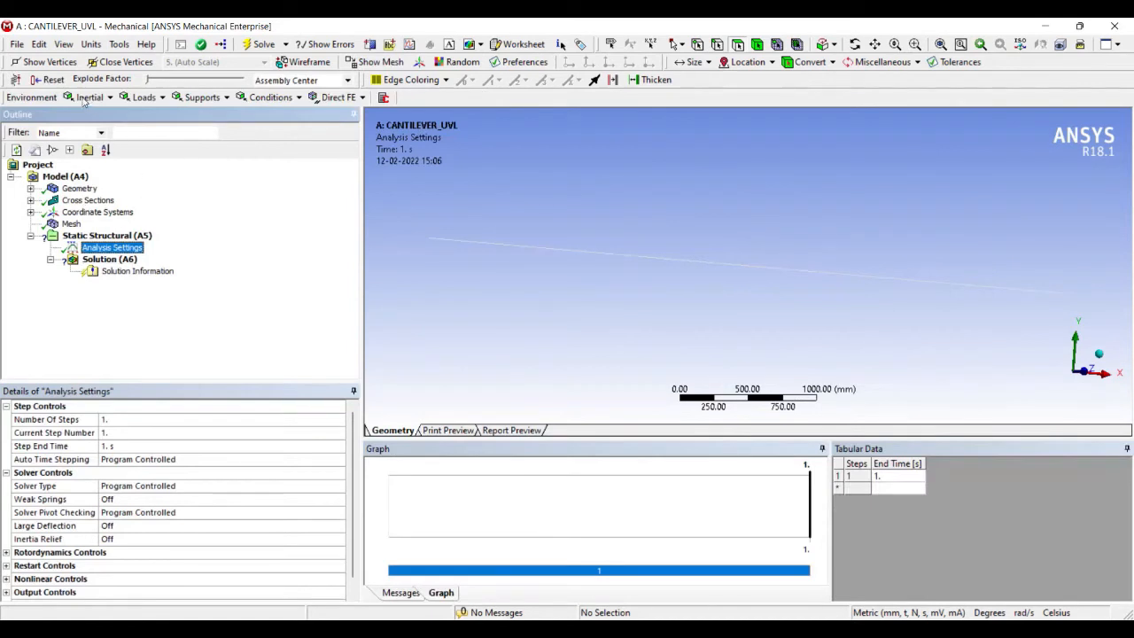
pyautogui.moveTo(574, 220)
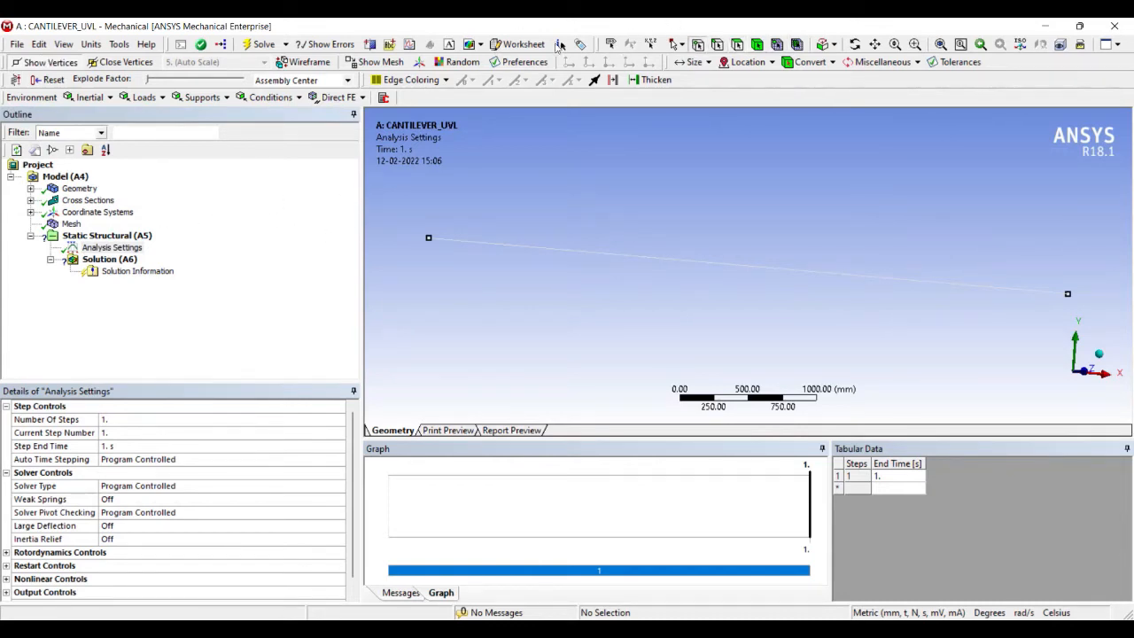
pyautogui.click(429, 238)
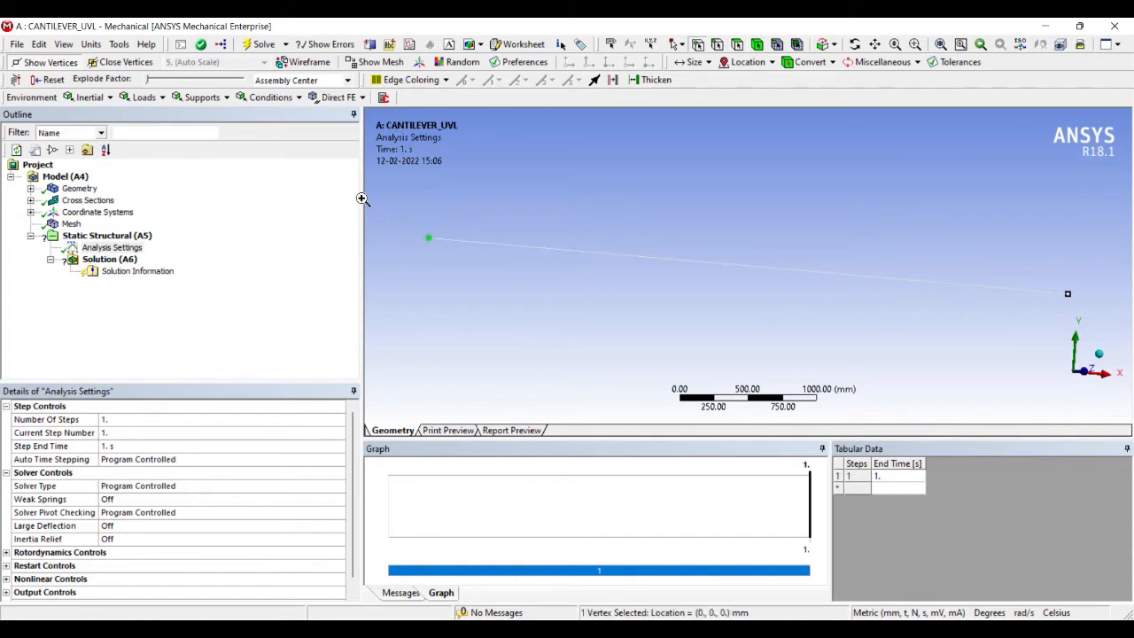
pyautogui.moveTo(588, 319)
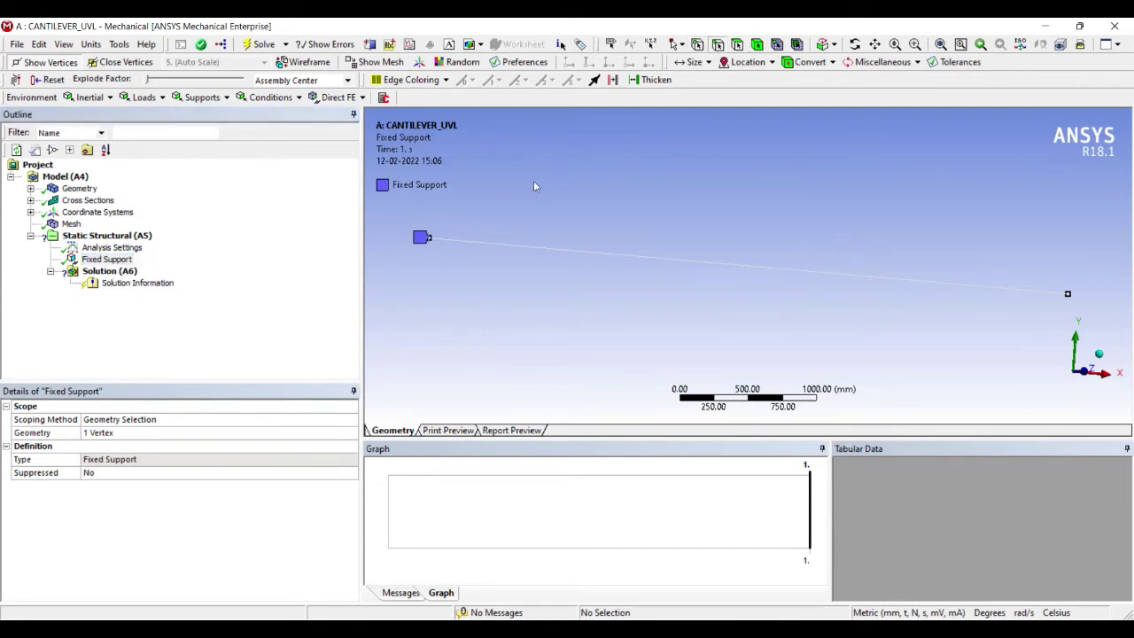
pyautogui.rightClick(563, 223)
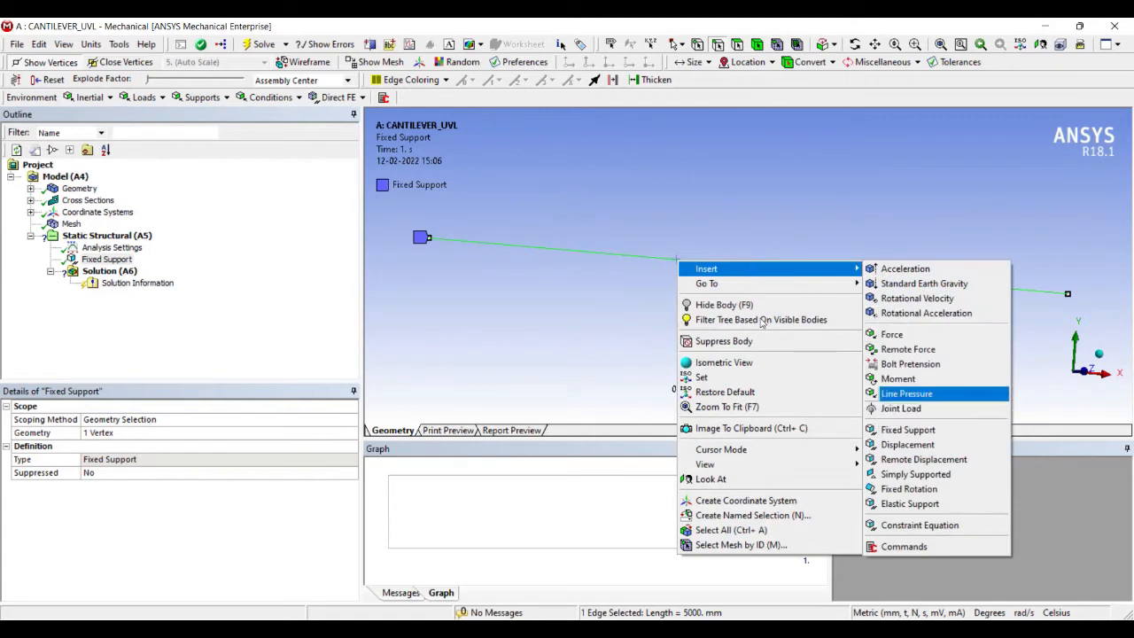
# Step: Apply a line pressure of -50 N/mm in Z on the edge and add a directional deformation result
pyautogui.click(907, 393)
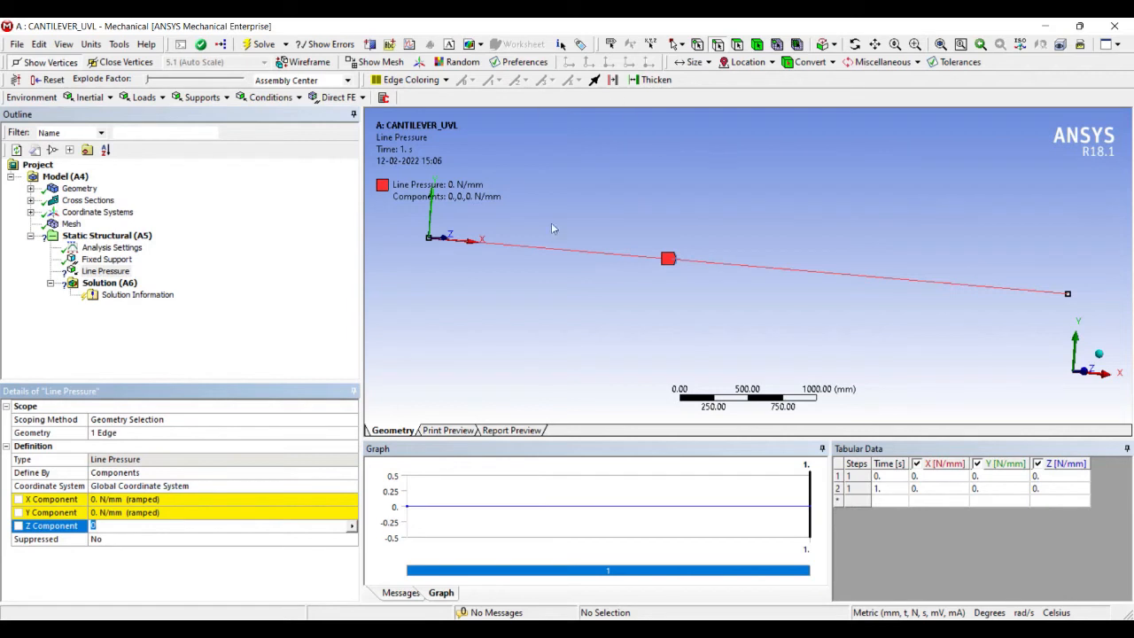
pyautogui.moveTo(525, 269)
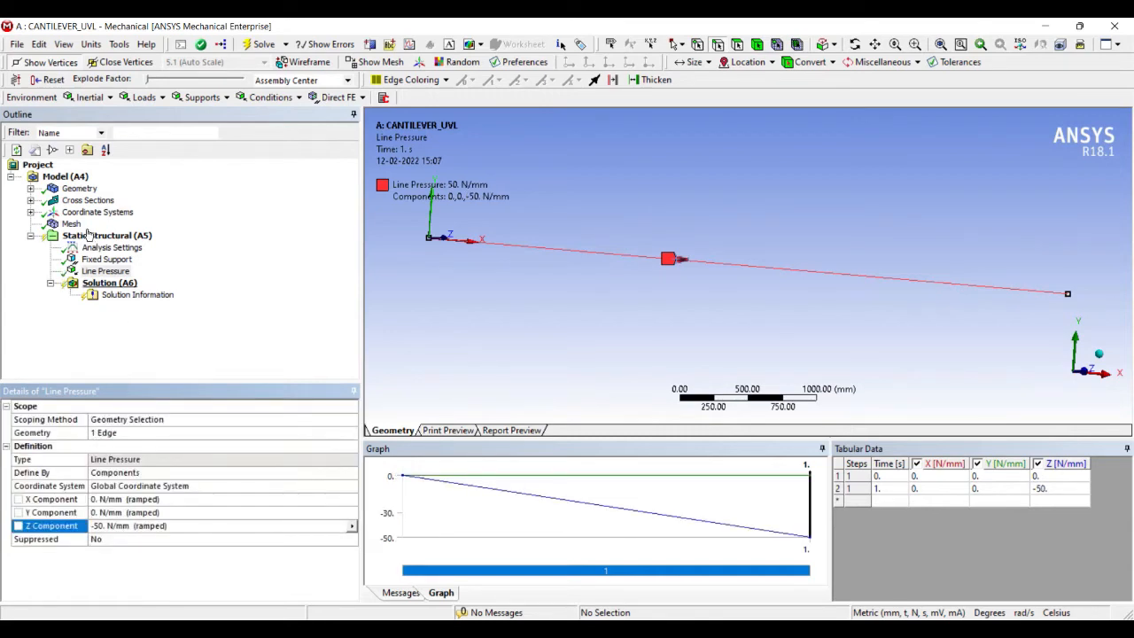
pyautogui.click(110, 284)
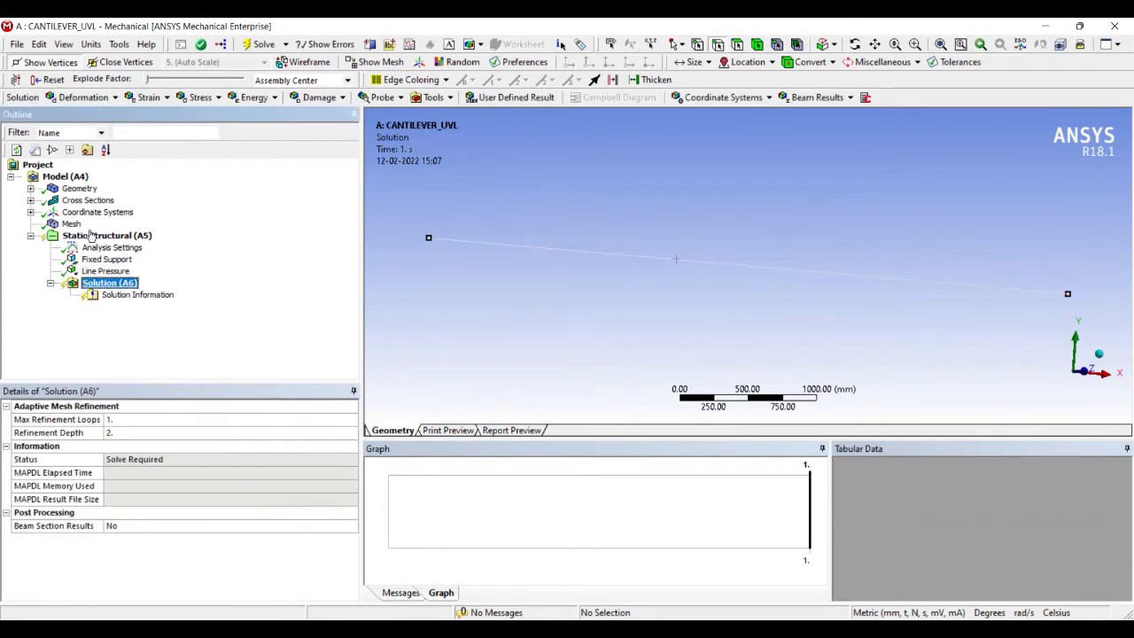
pyautogui.rightClick(110, 283)
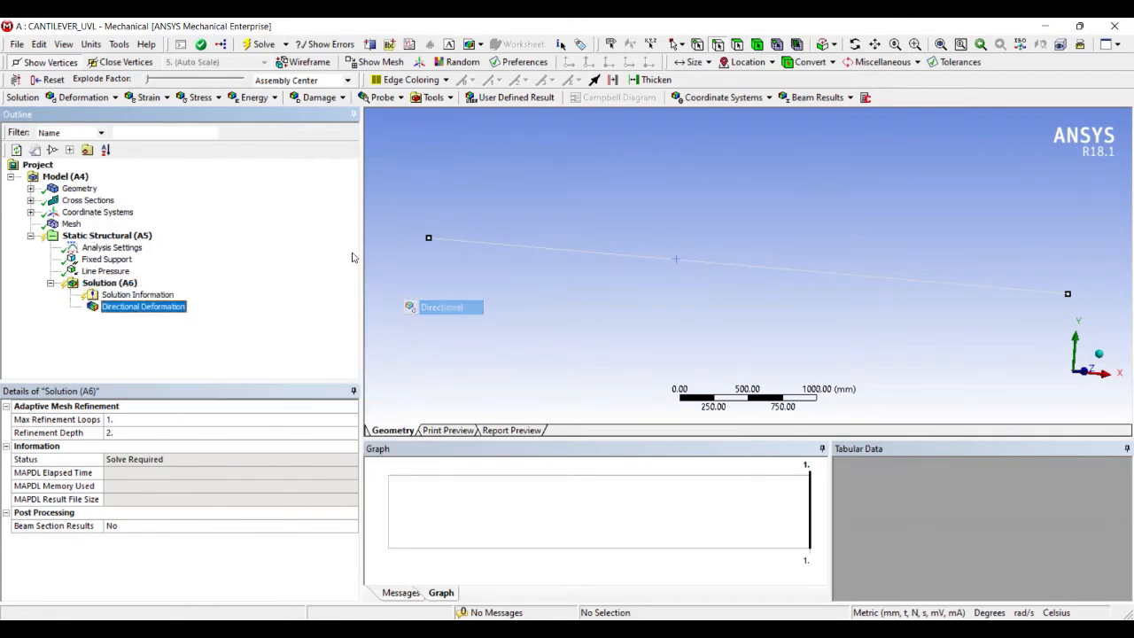
pyautogui.click(142, 305)
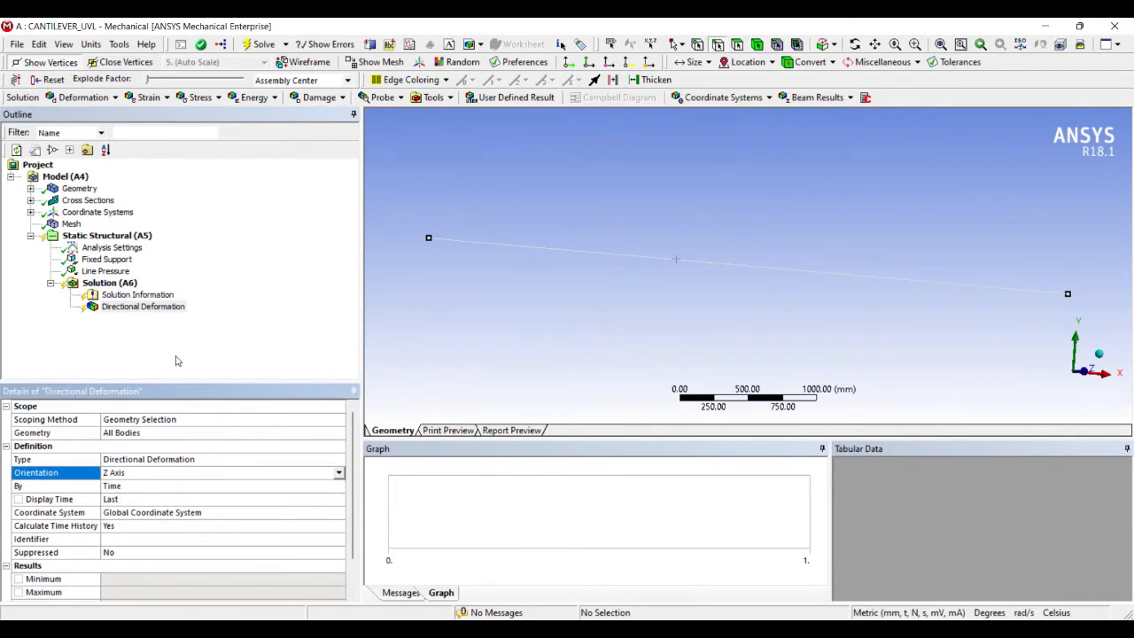
# Step: Add force reaction and moment reaction probes on the fixed support, plus a beam tool
pyautogui.rightClick(110, 281)
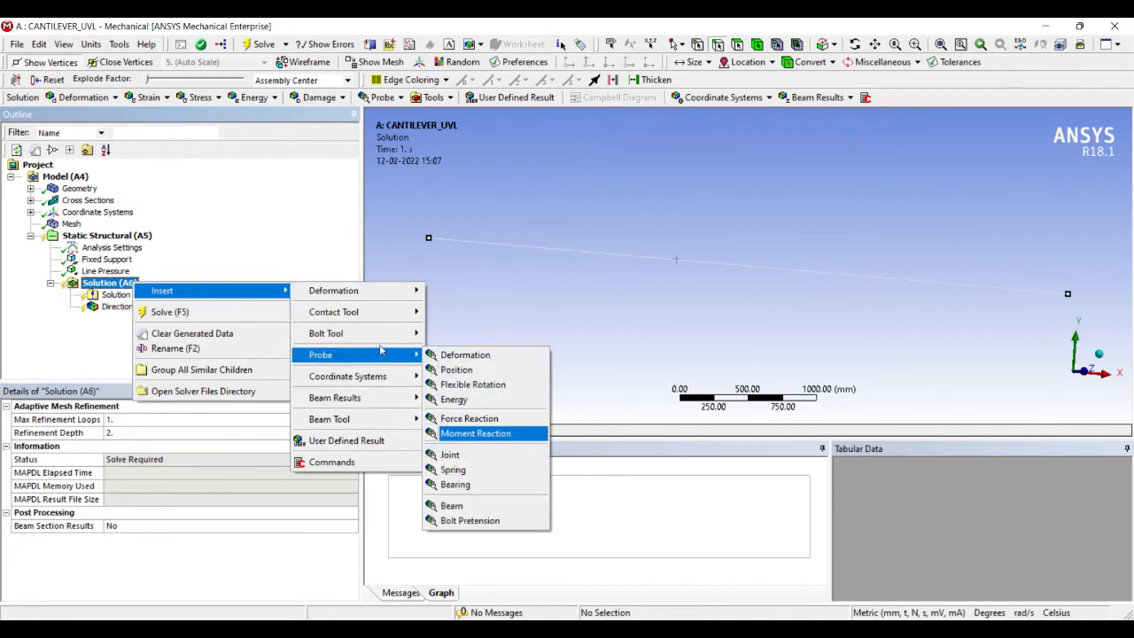
pyautogui.click(470, 418)
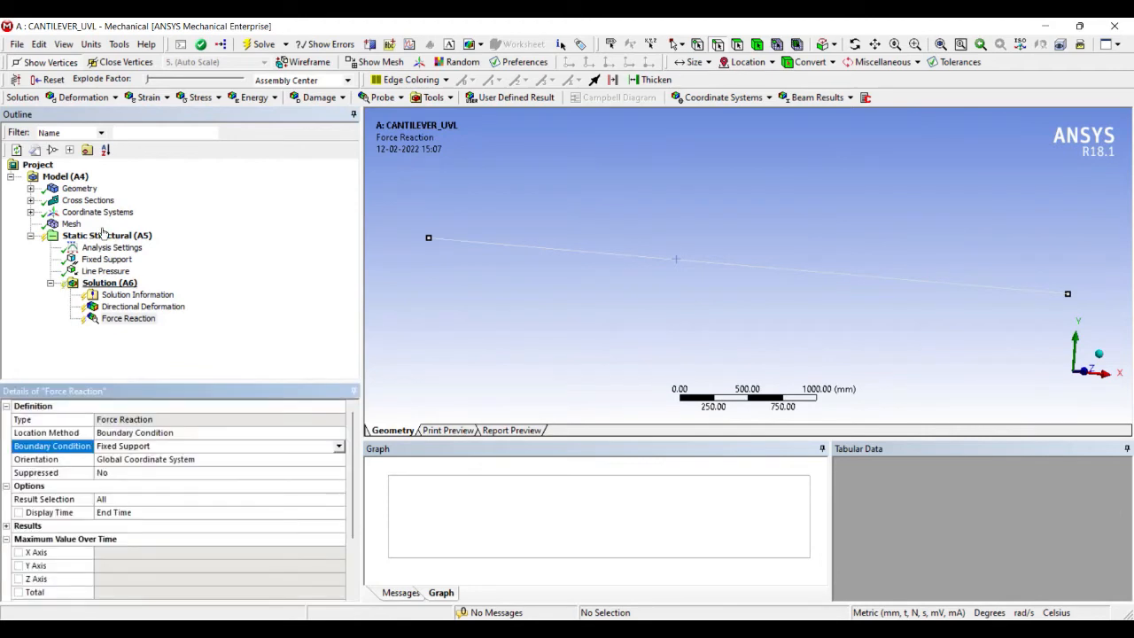
pyautogui.rightClick(109, 282)
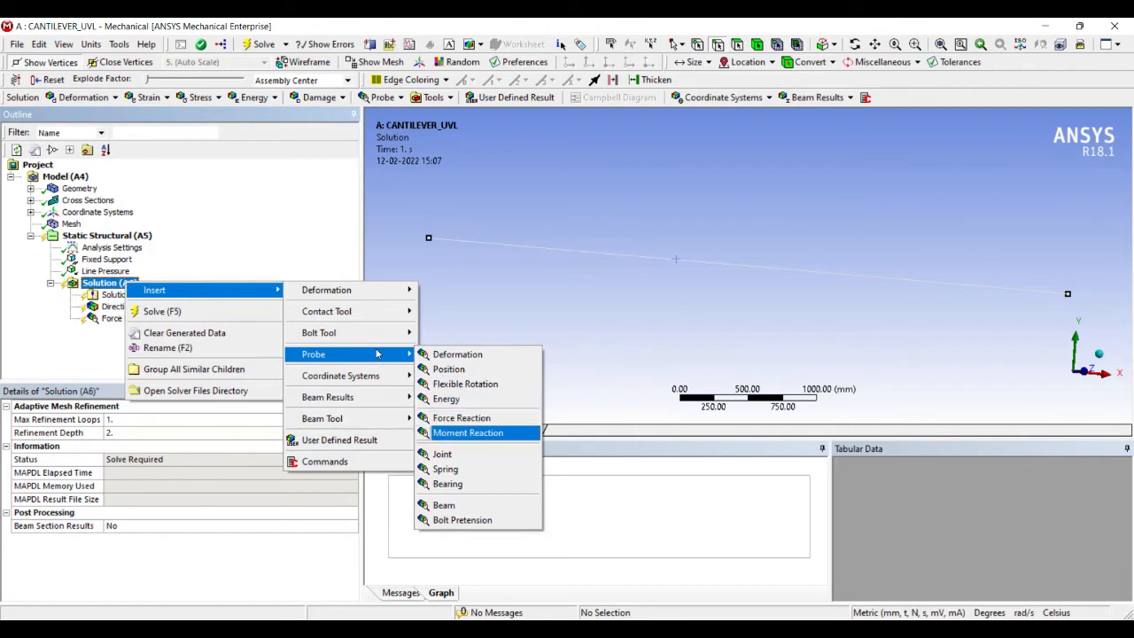
pyautogui.click(467, 432)
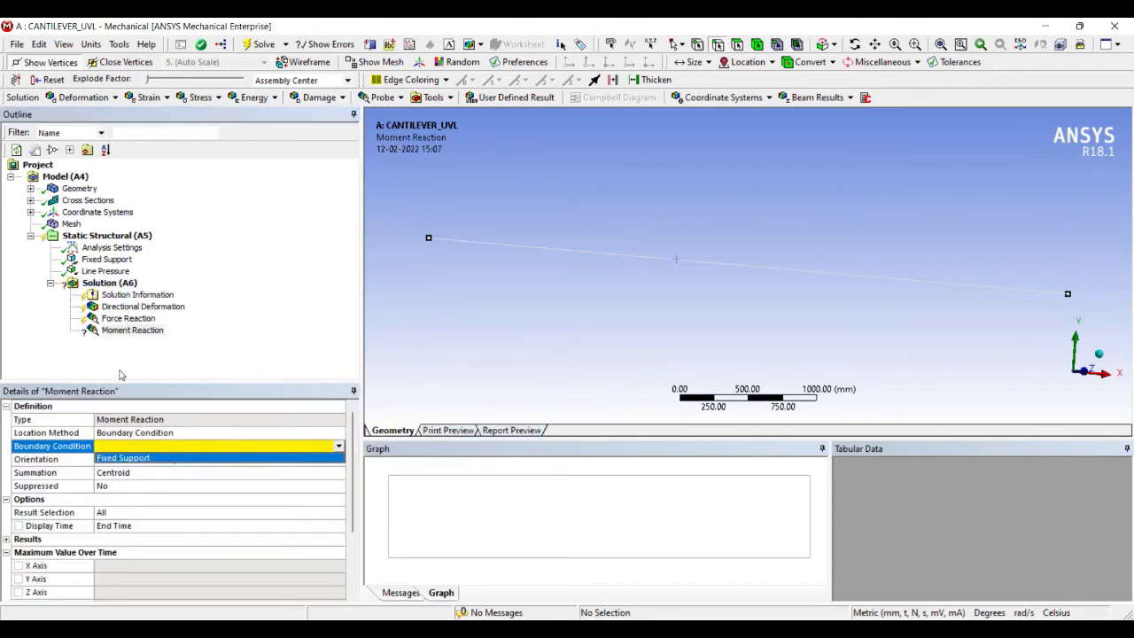
pyautogui.rightClick(110, 282)
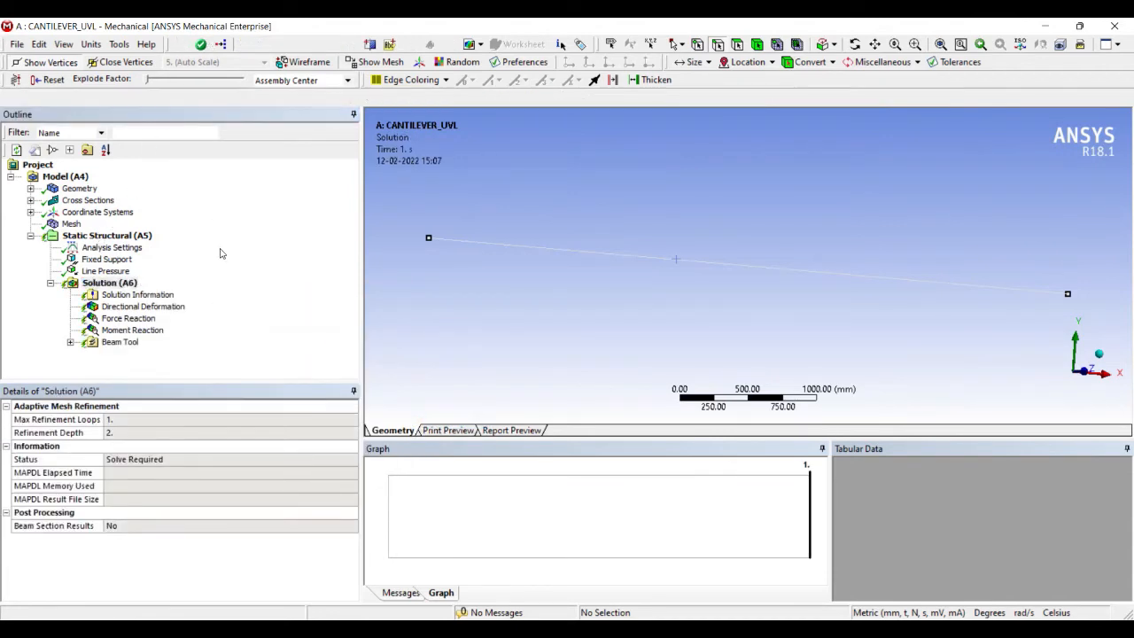
# Step: Solve the analysis and expand the beam tool's combined stress results
pyautogui.click(262, 44)
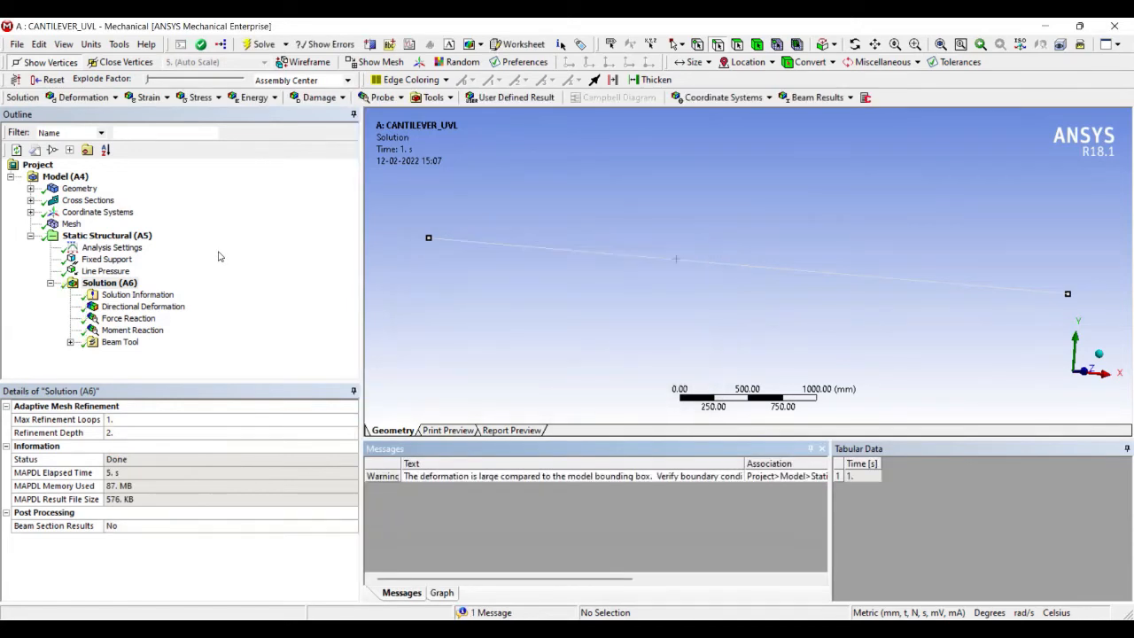
pyautogui.moveTo(232, 285)
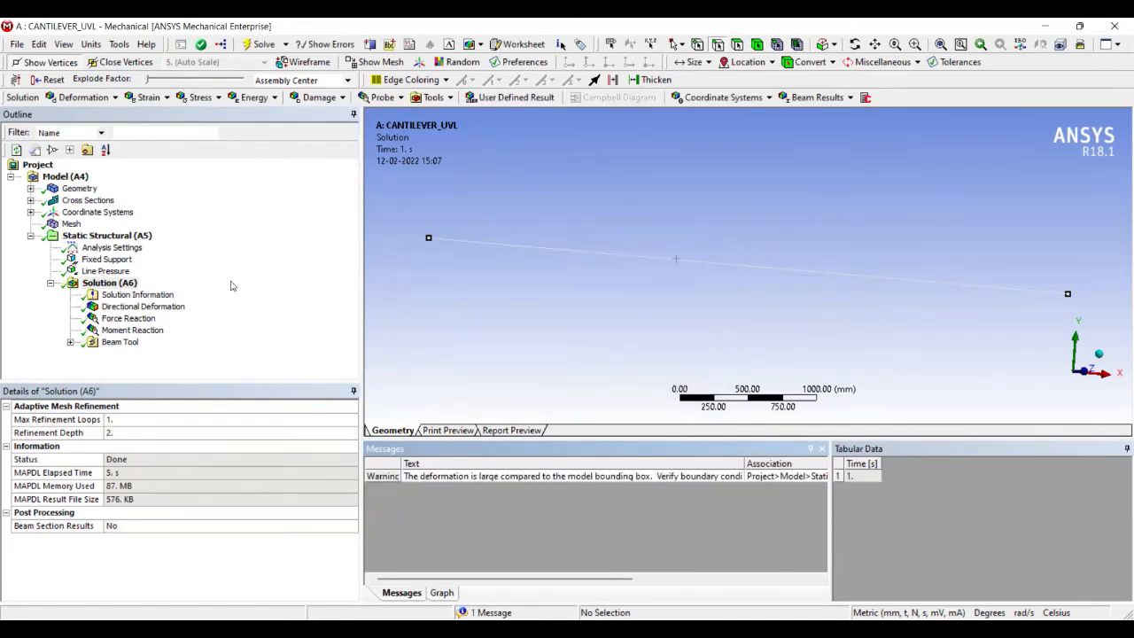
pyautogui.moveTo(432, 395)
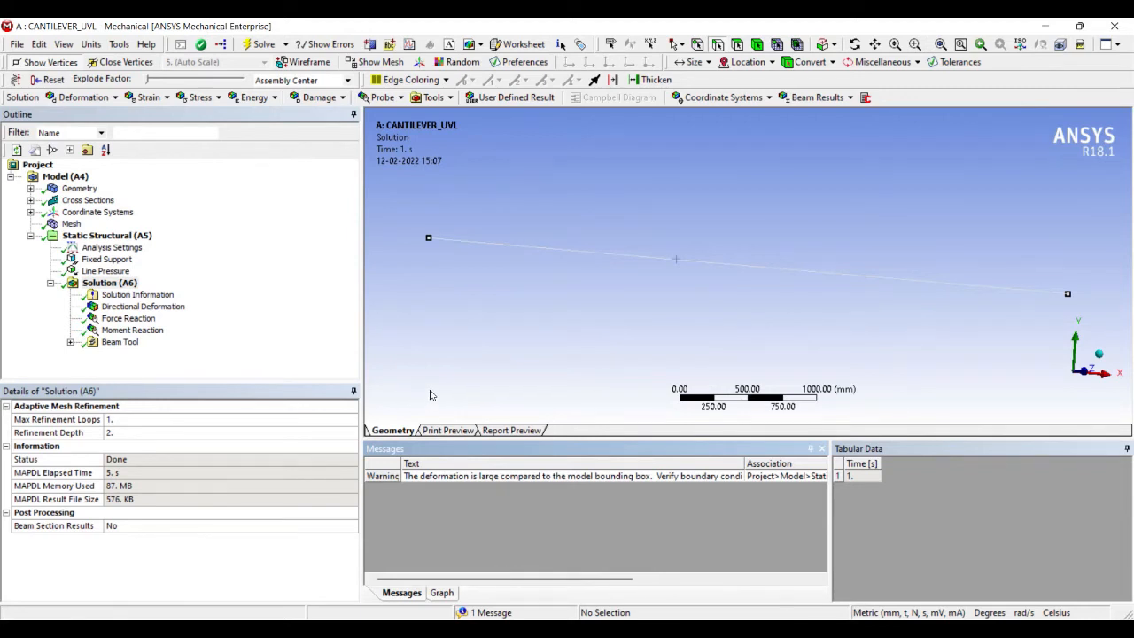
pyautogui.moveTo(216, 393)
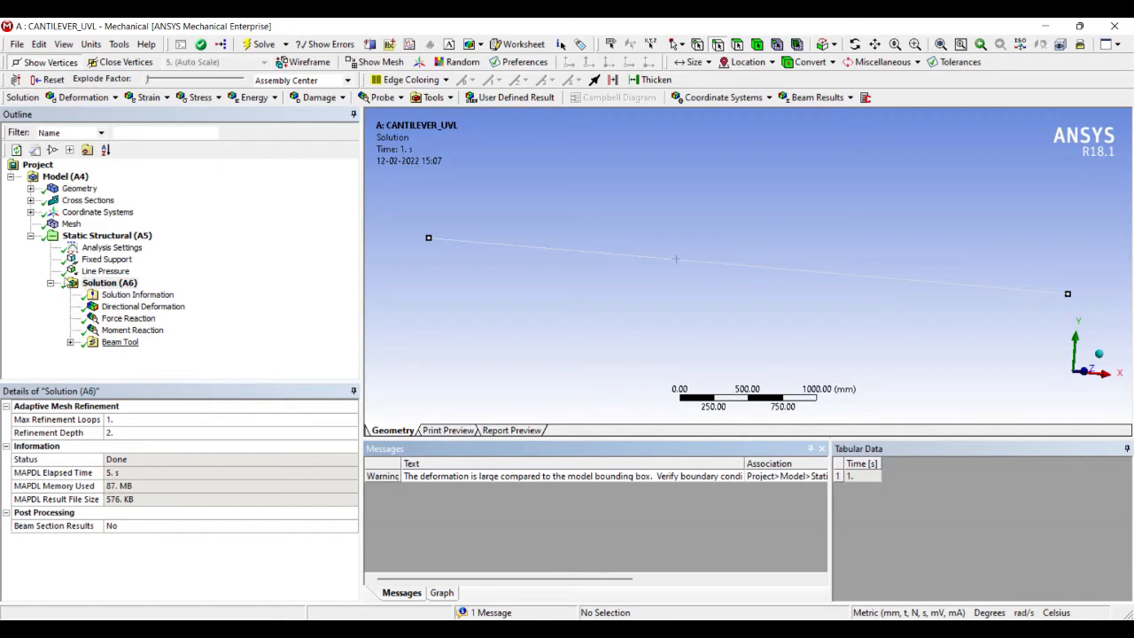
pyautogui.click(71, 340)
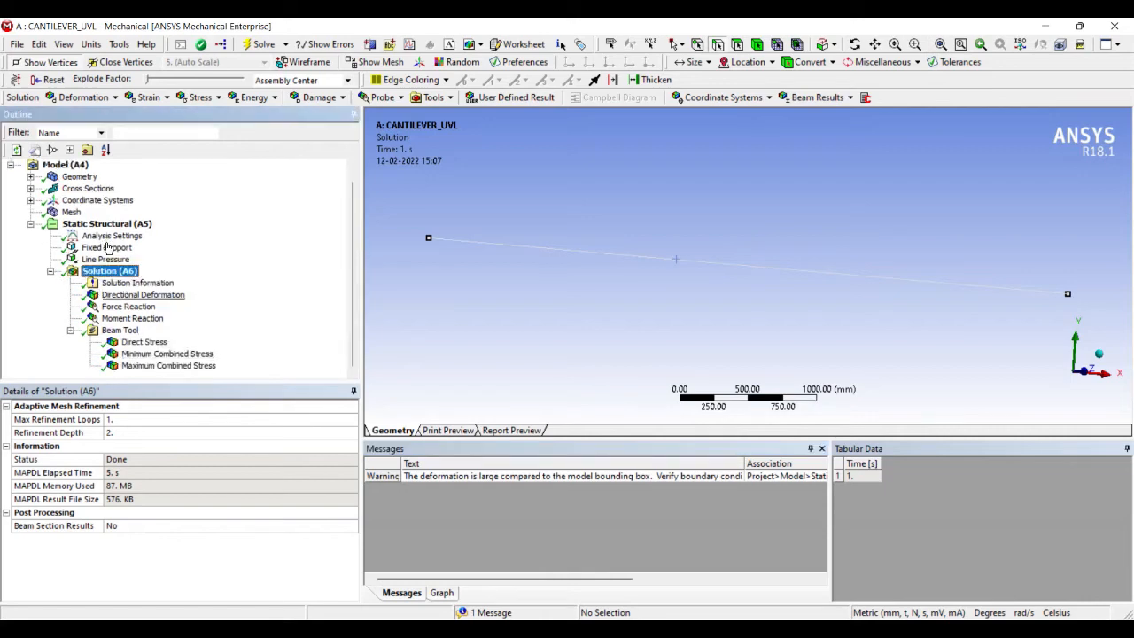
# Step: View the Z directional deformation (min -3975 mm) and return to the line pressure settings
pyautogui.click(142, 294)
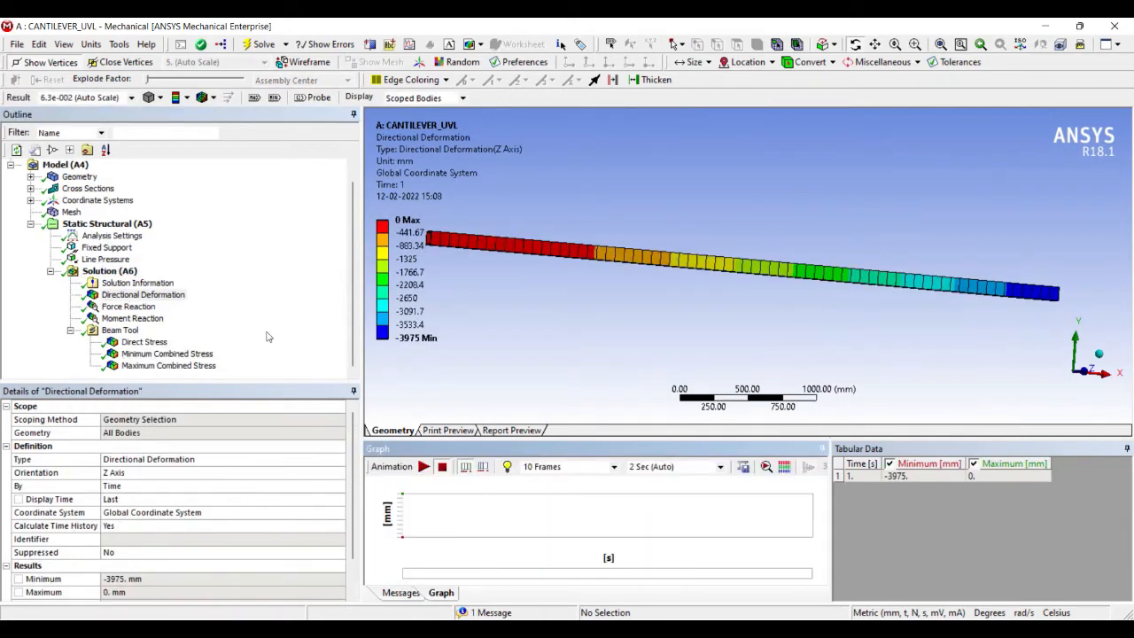
pyautogui.moveTo(199, 262)
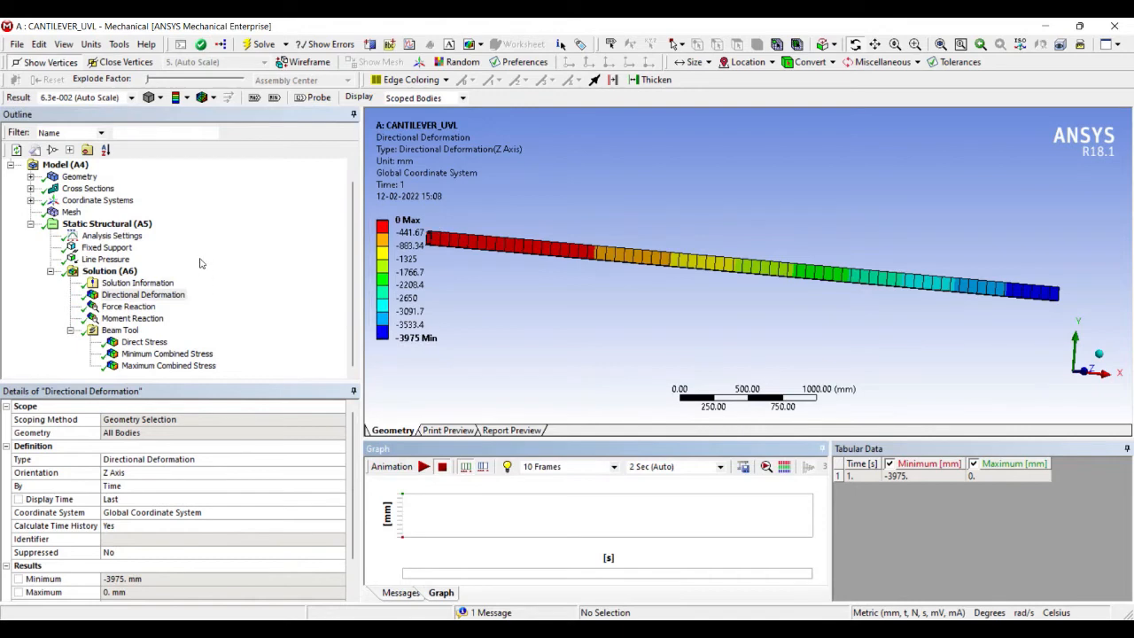
pyautogui.moveTo(168, 257)
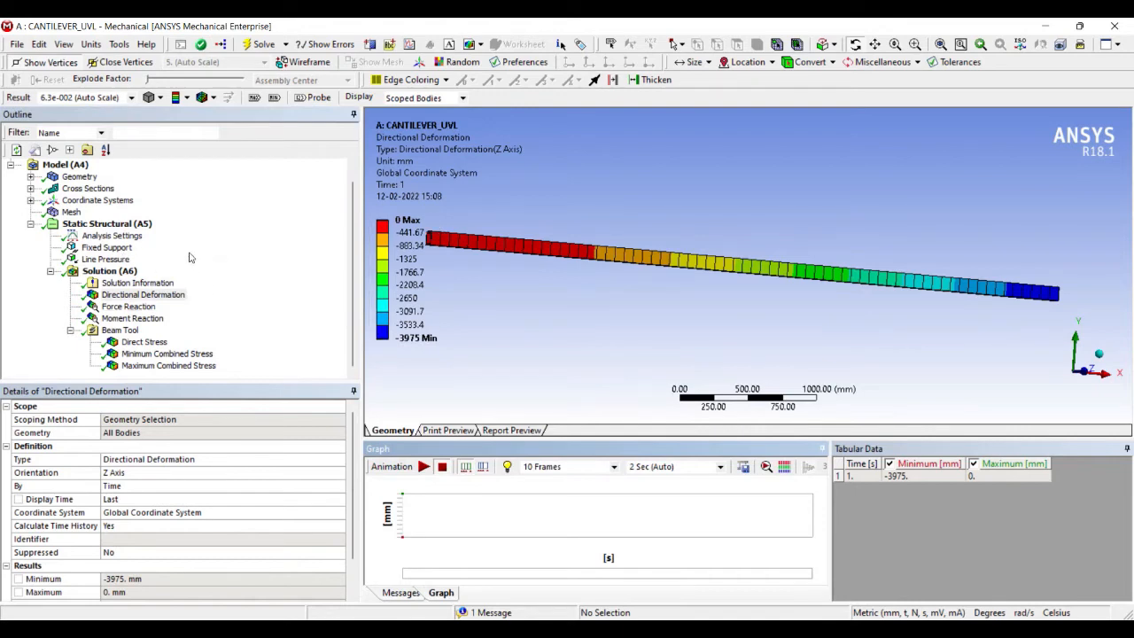
pyautogui.click(106, 258)
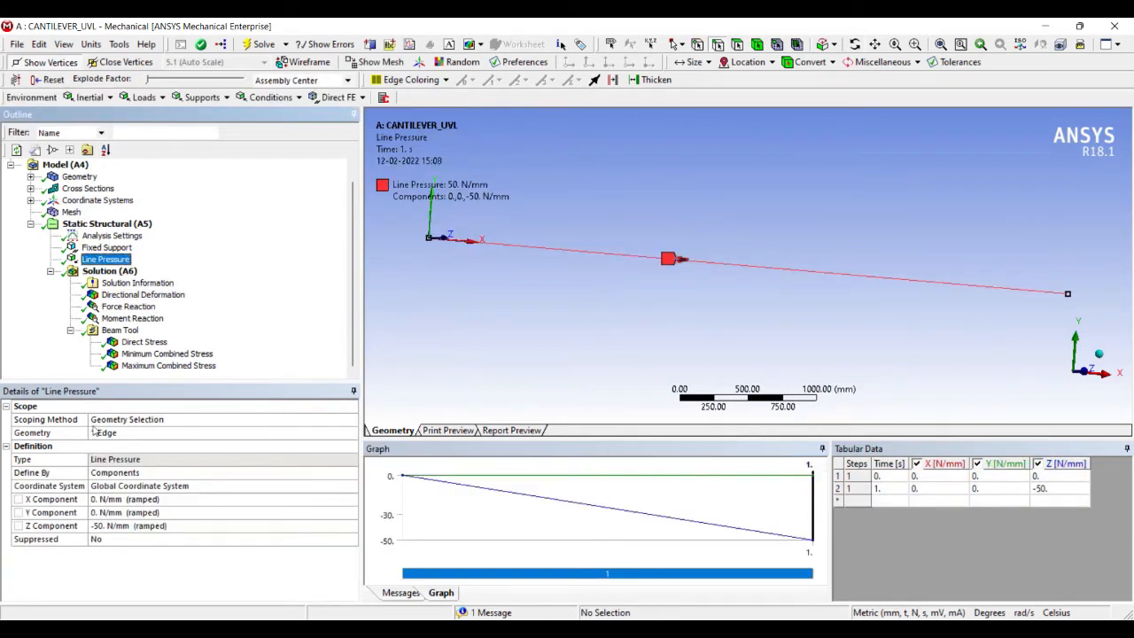
# Step: Solve the beam model with the -30 N/mm Z line pressure
pyautogui.click(177, 525)
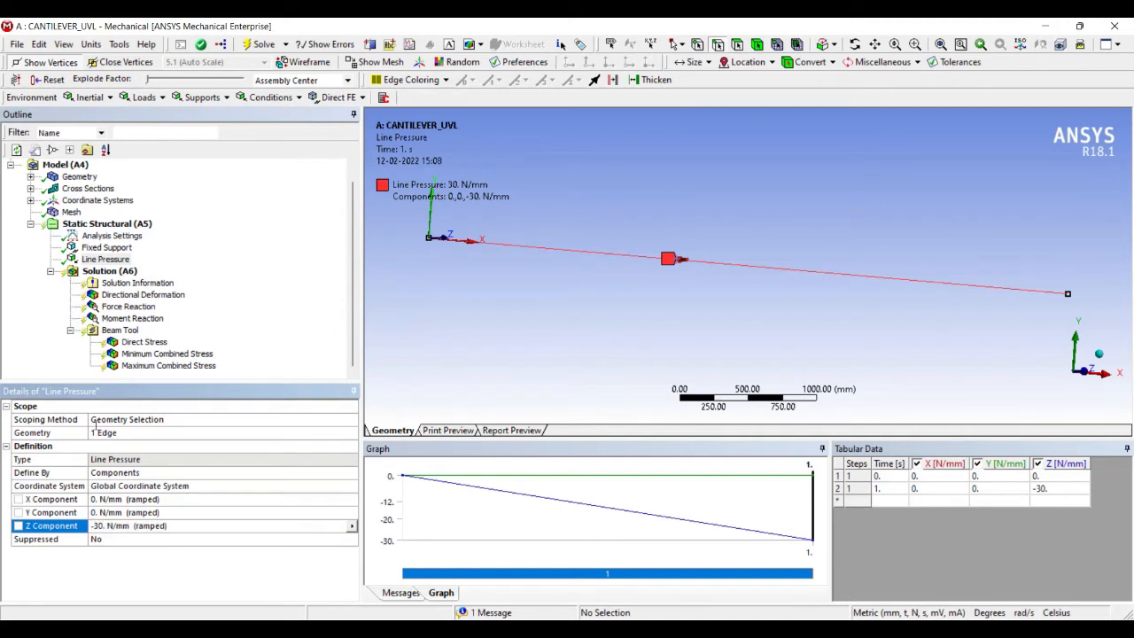
pyautogui.click(110, 270)
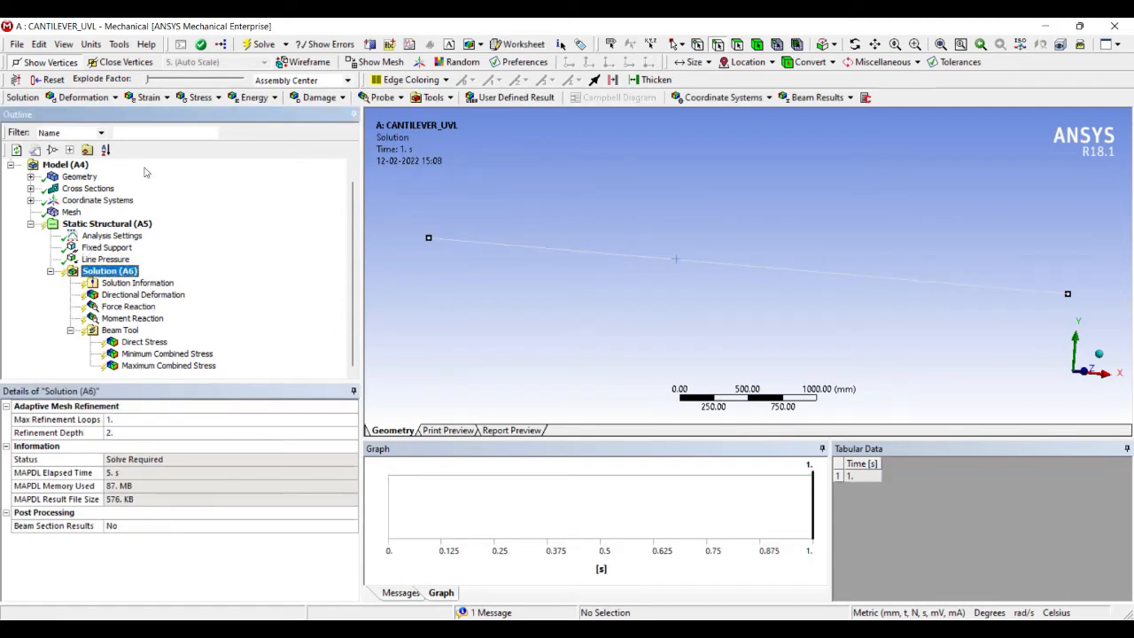
pyautogui.click(258, 44)
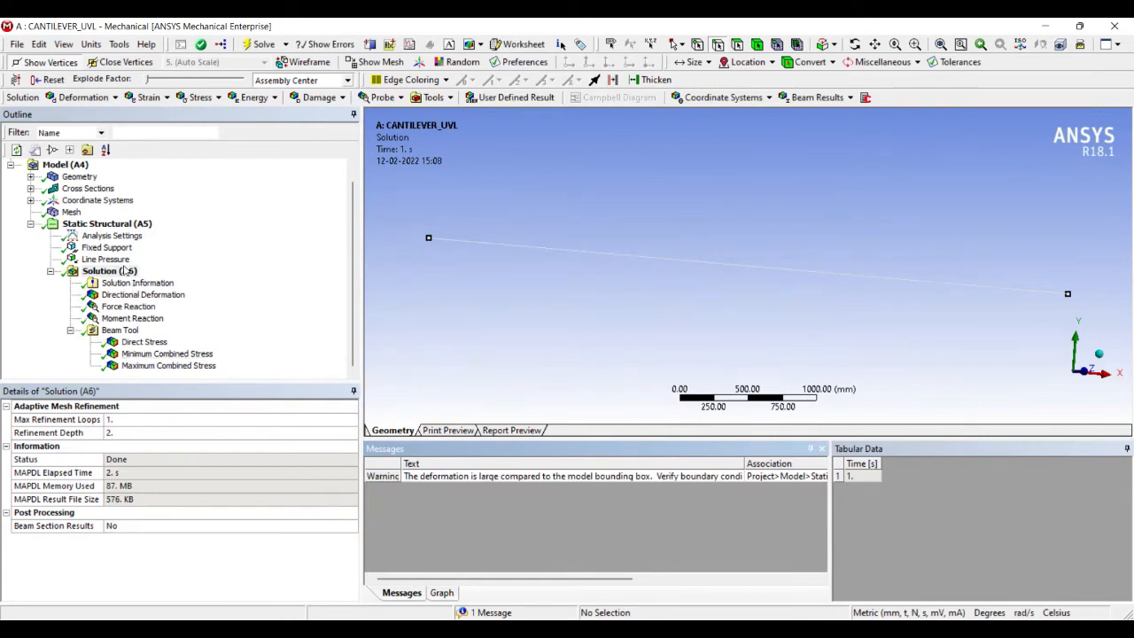
# Step: Set the line pressure's Z component to -20 N/mm and return to the Solution branch
pyautogui.click(107, 259)
pyautogui.write('-20')
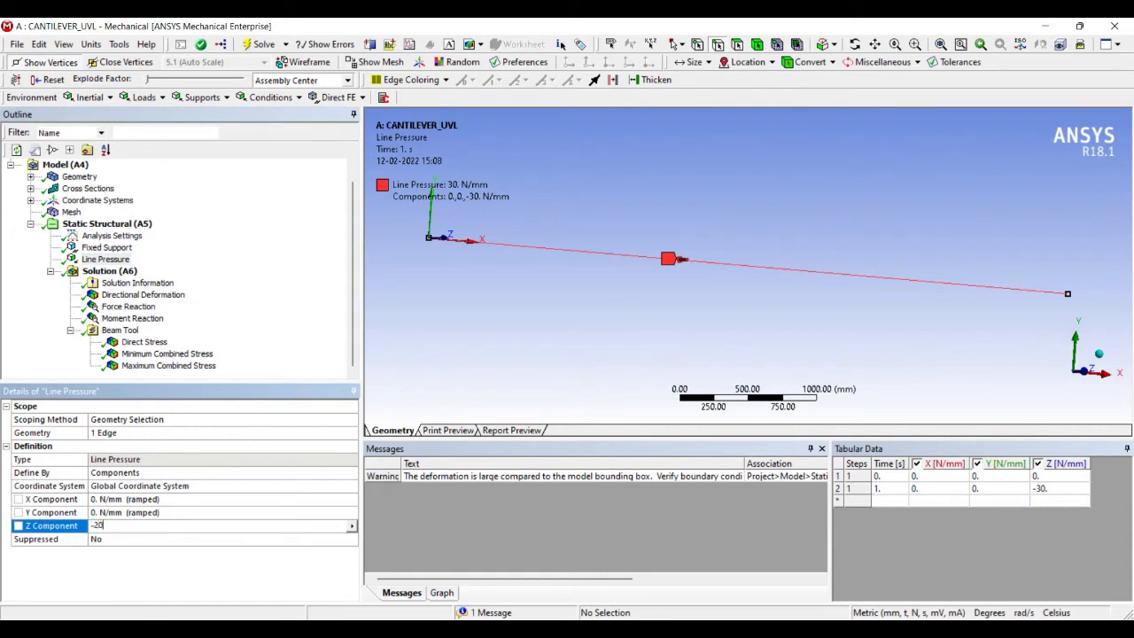
pyautogui.press('Return')
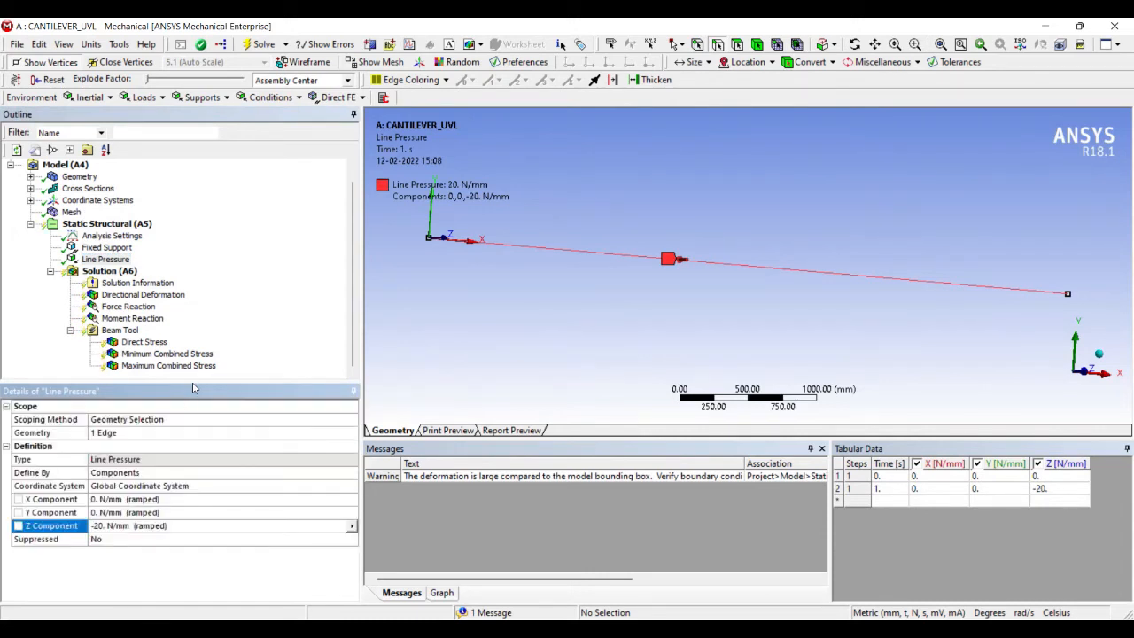
pyautogui.click(107, 258)
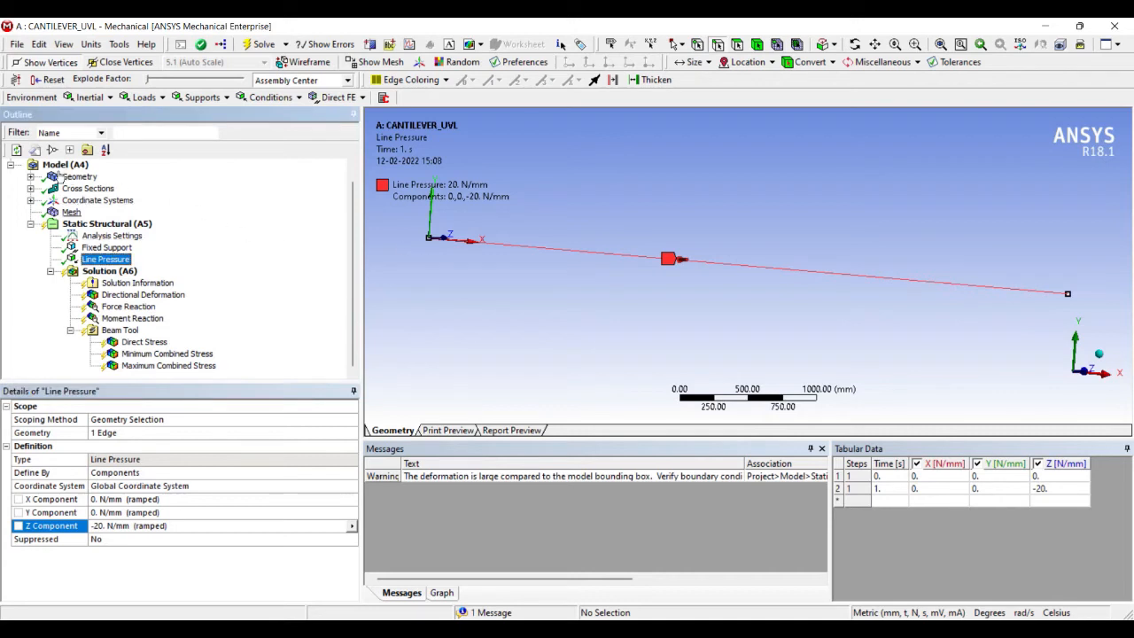
pyautogui.moveTo(517, 276)
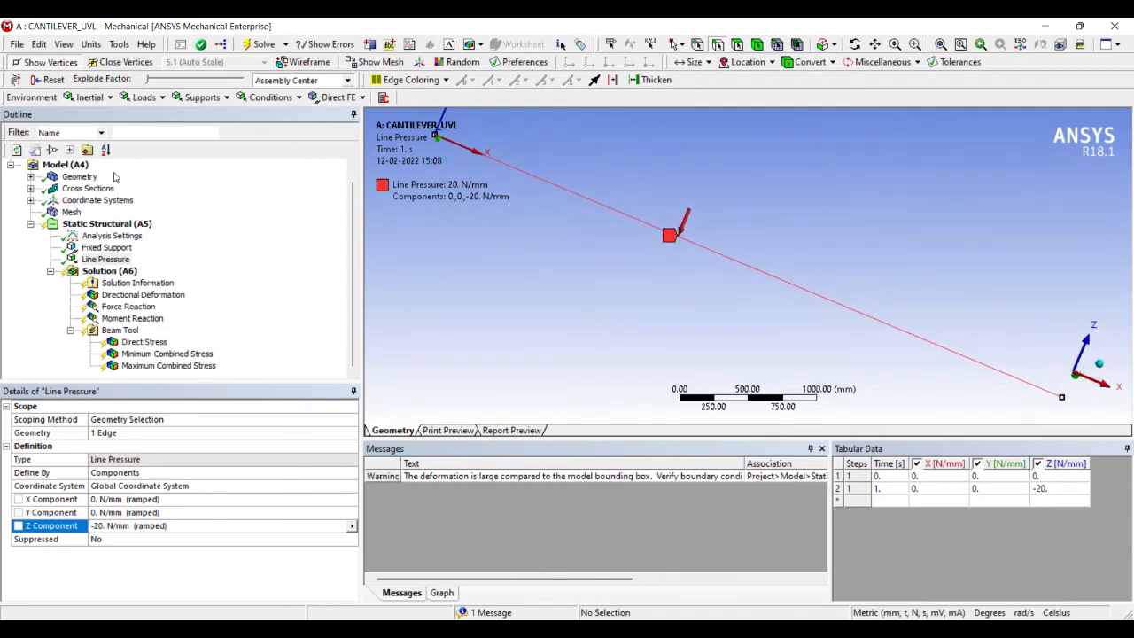
pyautogui.click(110, 269)
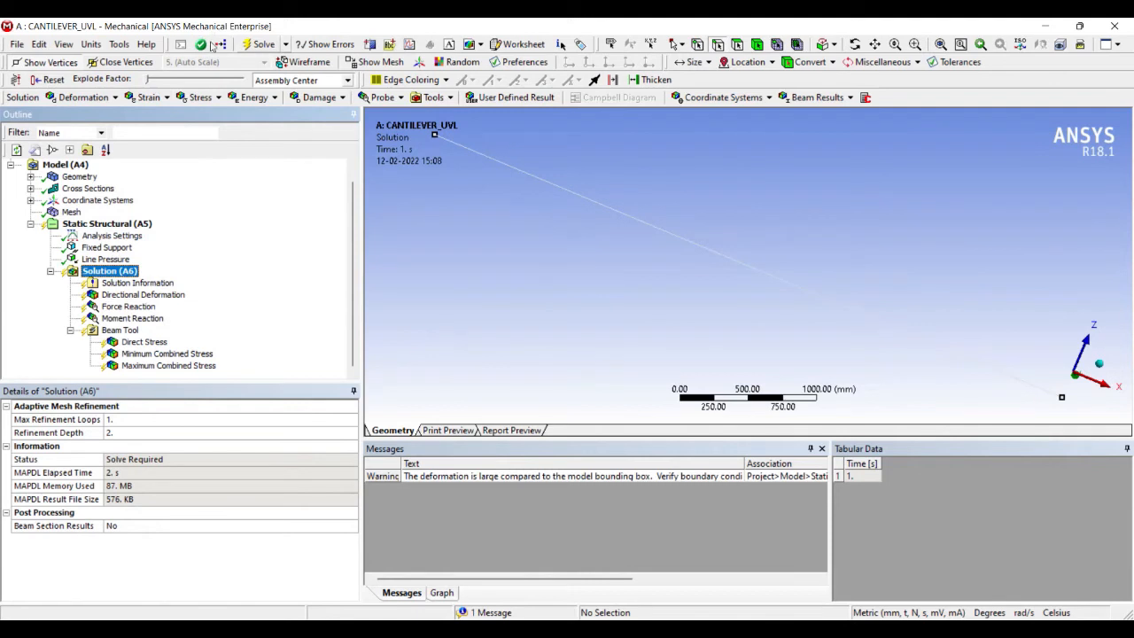
# Step: Solve, accept the large-deformation warning, and lower the line pressure Z component to -10 N/mm
pyautogui.click(257, 44)
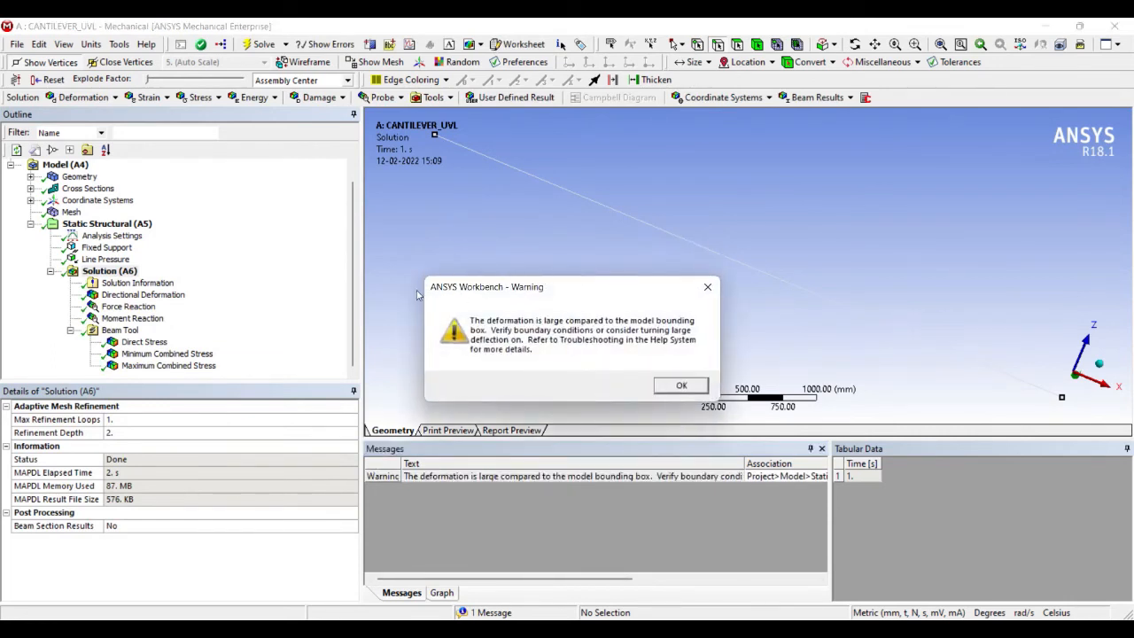
pyautogui.click(680, 385)
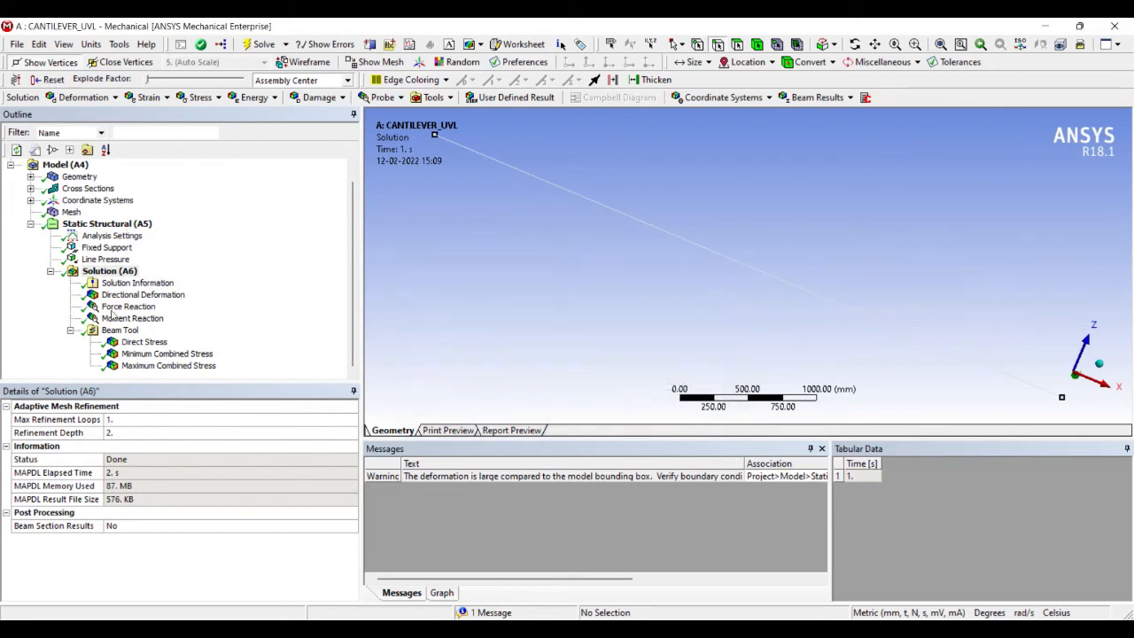
pyautogui.click(107, 259)
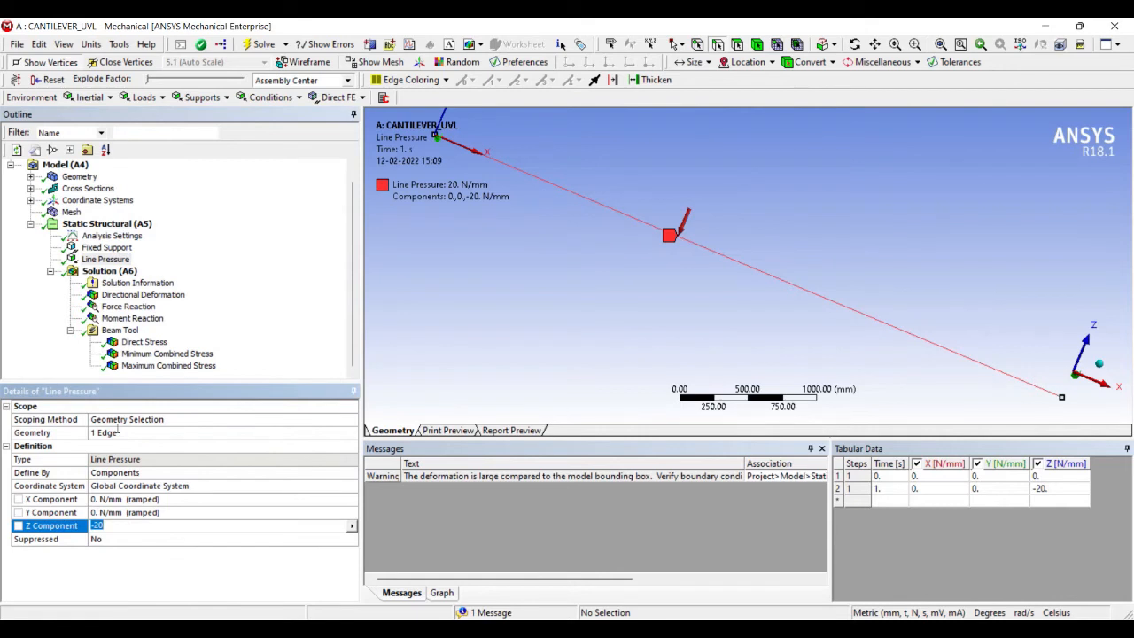
pyautogui.write('-10')
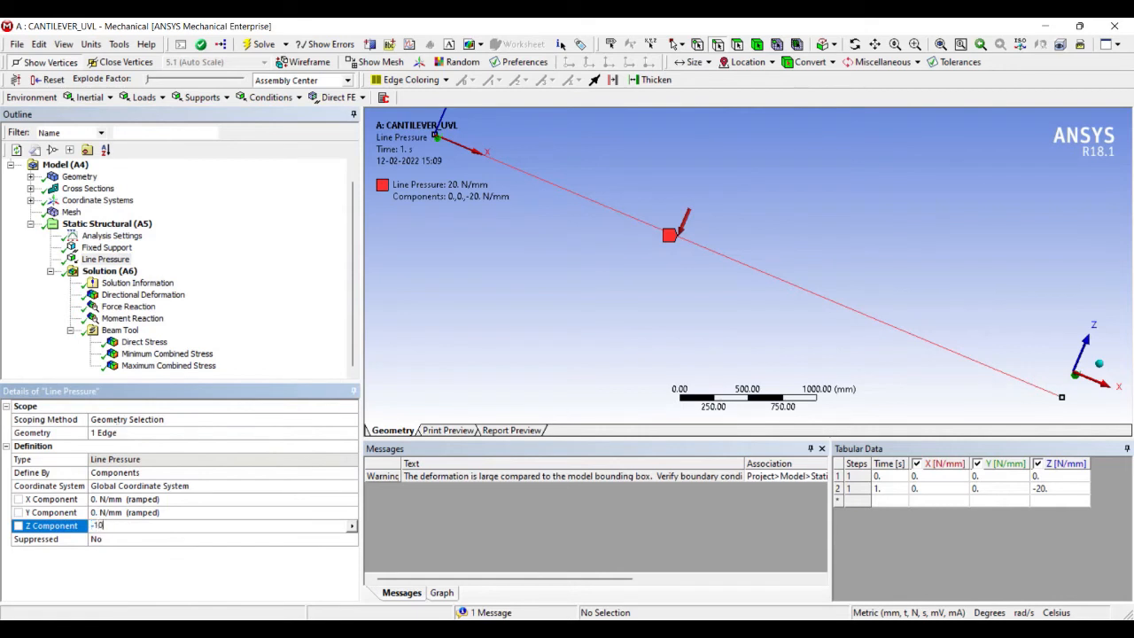
# Step: Re-solve with -10 N/mm and show the directional deformation result
pyautogui.click(110, 269)
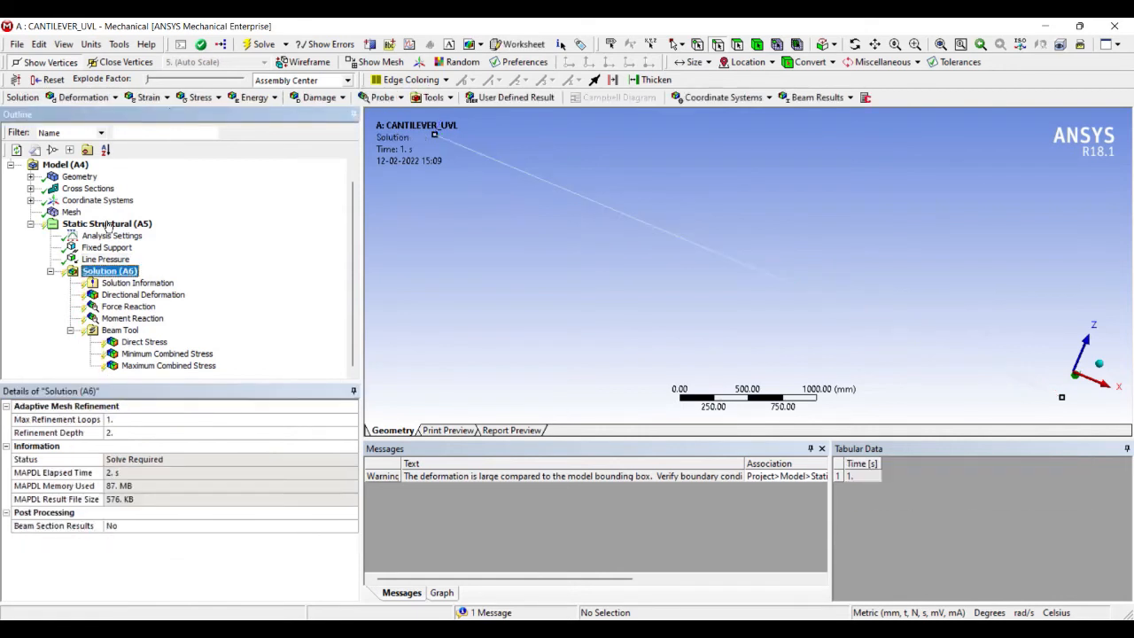
pyautogui.click(262, 45)
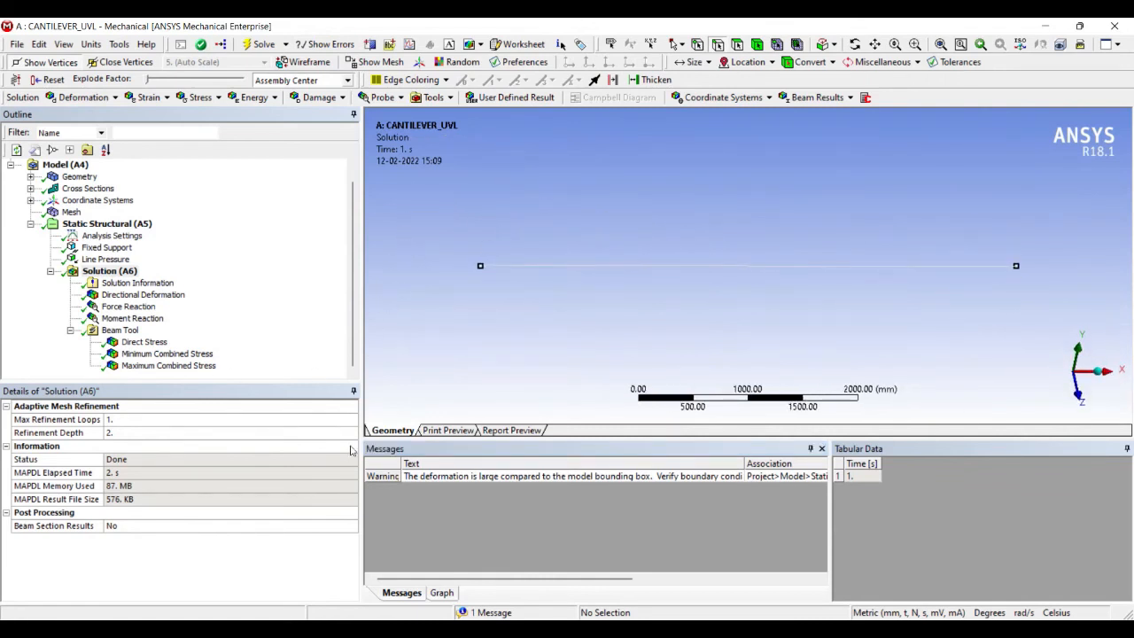
pyautogui.click(439, 592)
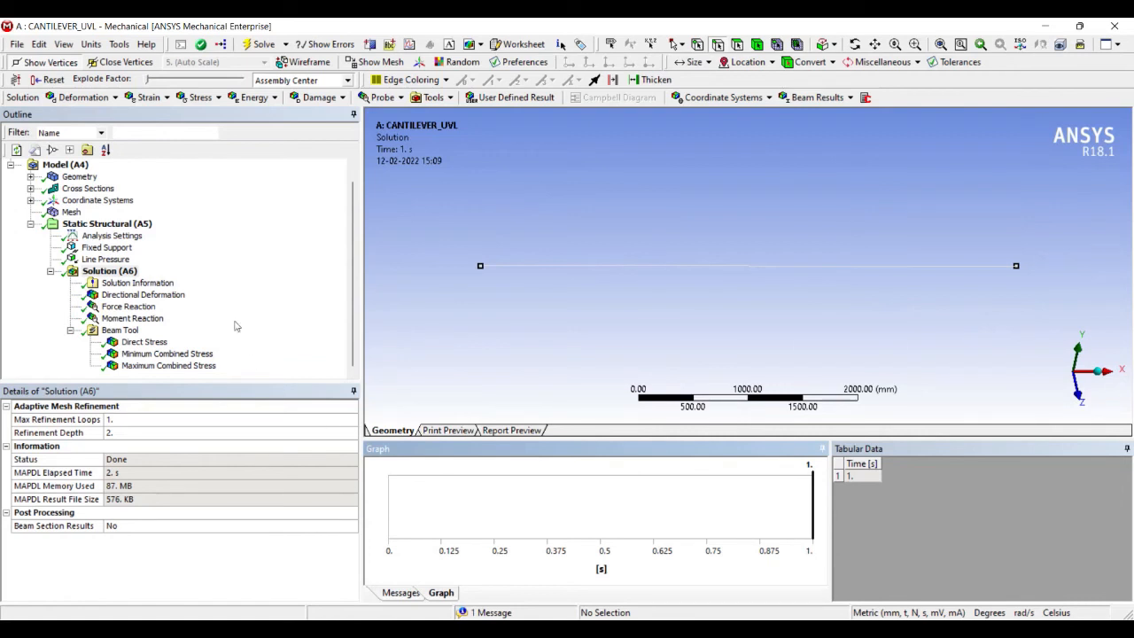
pyautogui.click(142, 294)
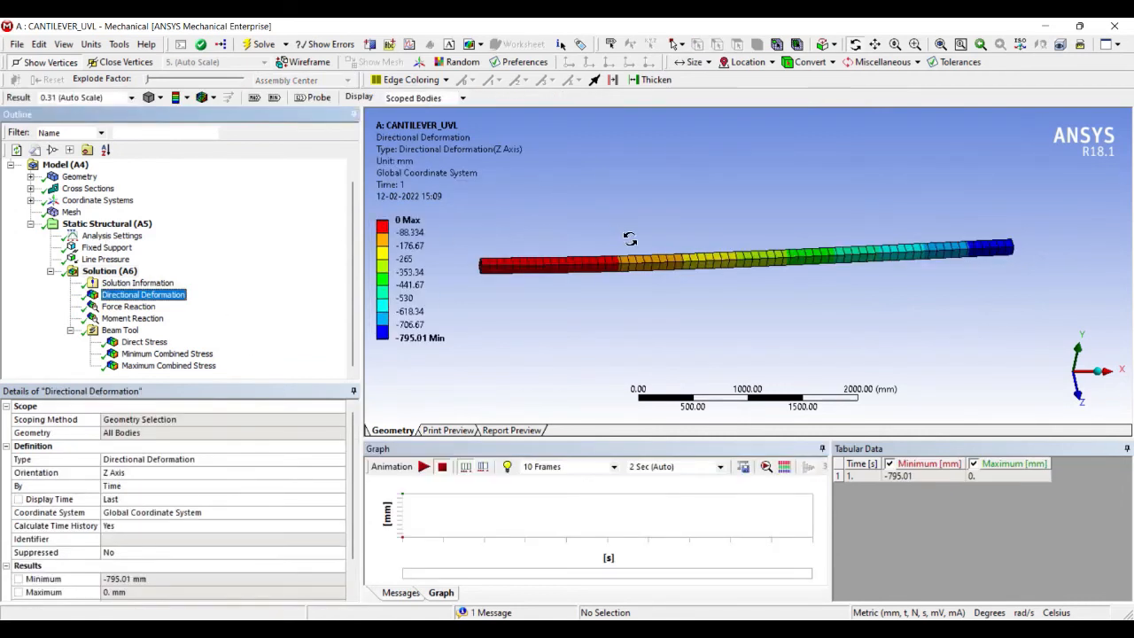
# Step: Rotate the beam, animate the Z deformation (minimum -795.01 mm), then show the force reaction
pyautogui.moveTo(629, 257); pyautogui.dragTo(688, 262)
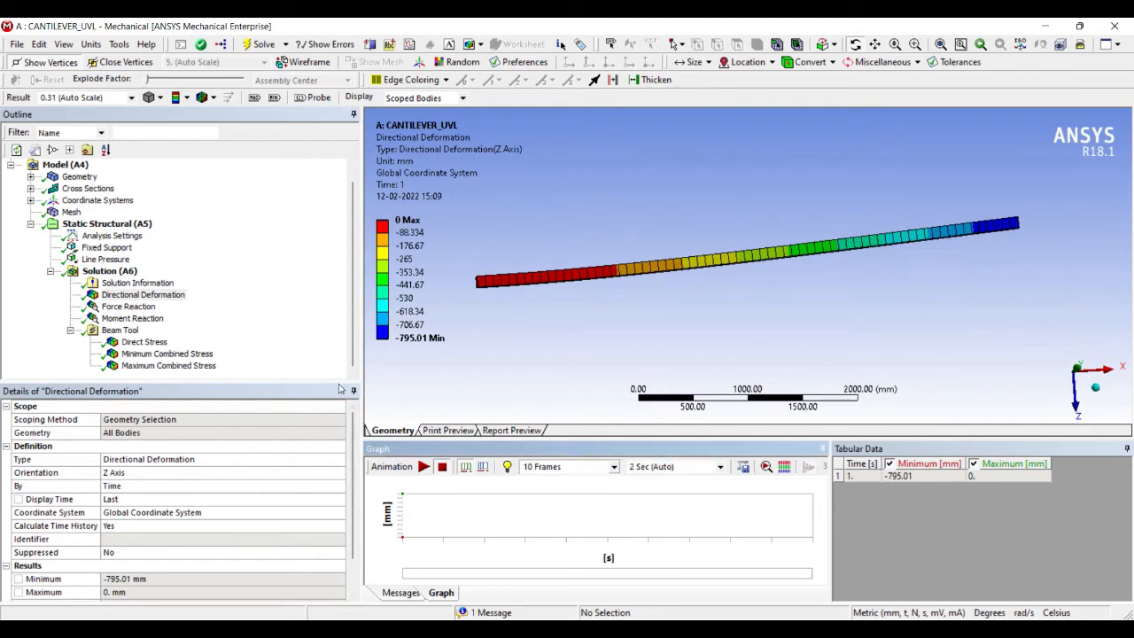
pyautogui.click(425, 468)
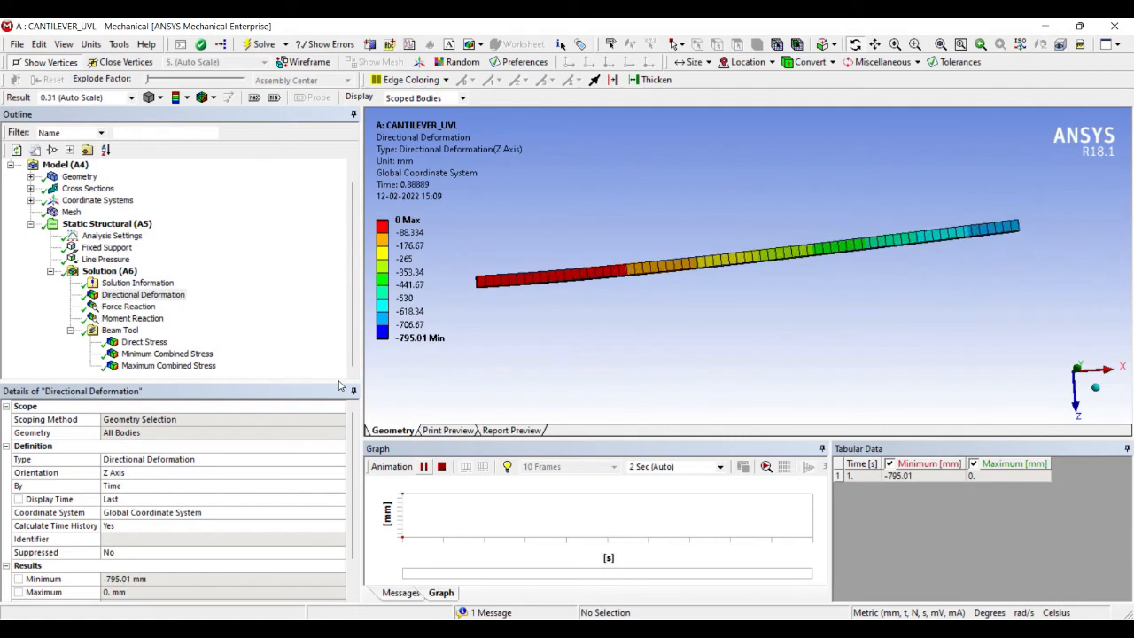
pyautogui.click(424, 466)
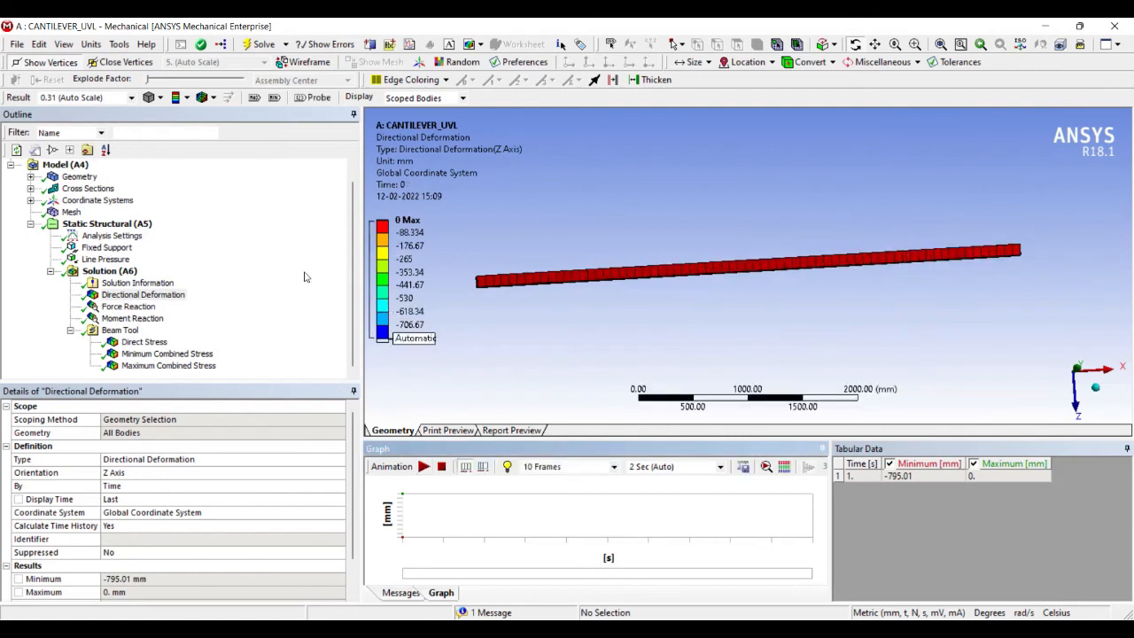
pyautogui.click(128, 305)
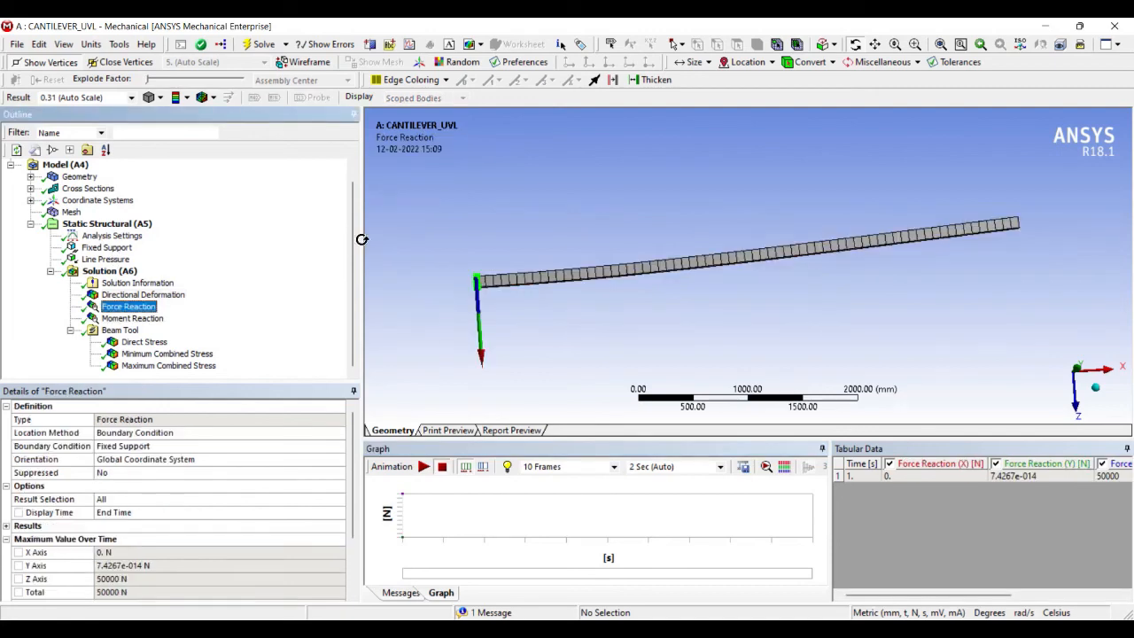
pyautogui.moveTo(383, 237)
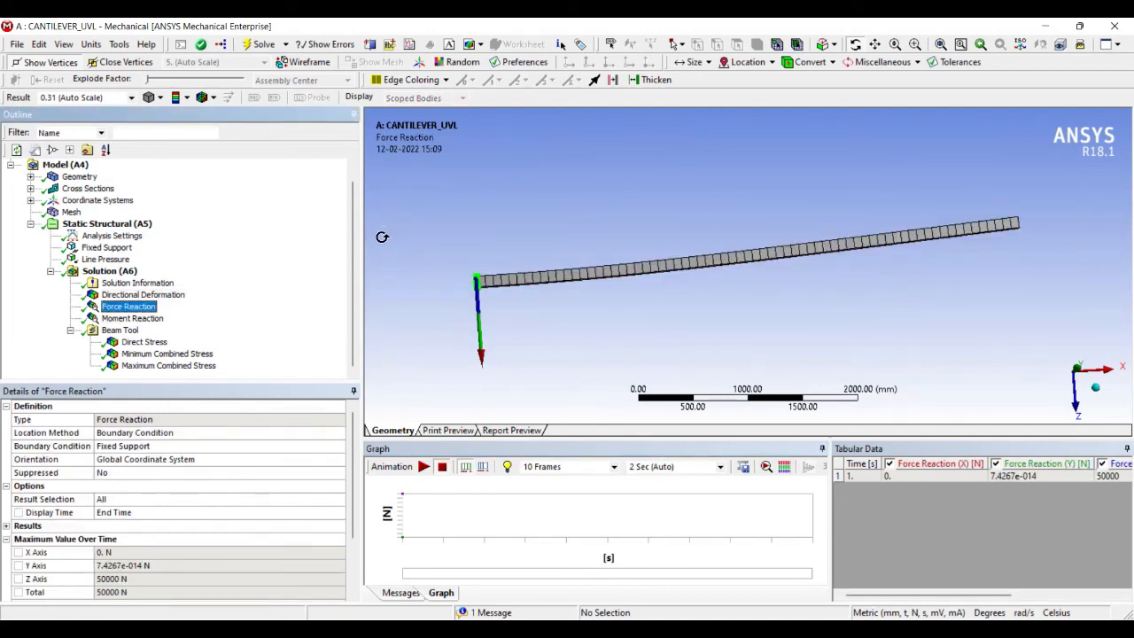
pyautogui.moveTo(777, 487)
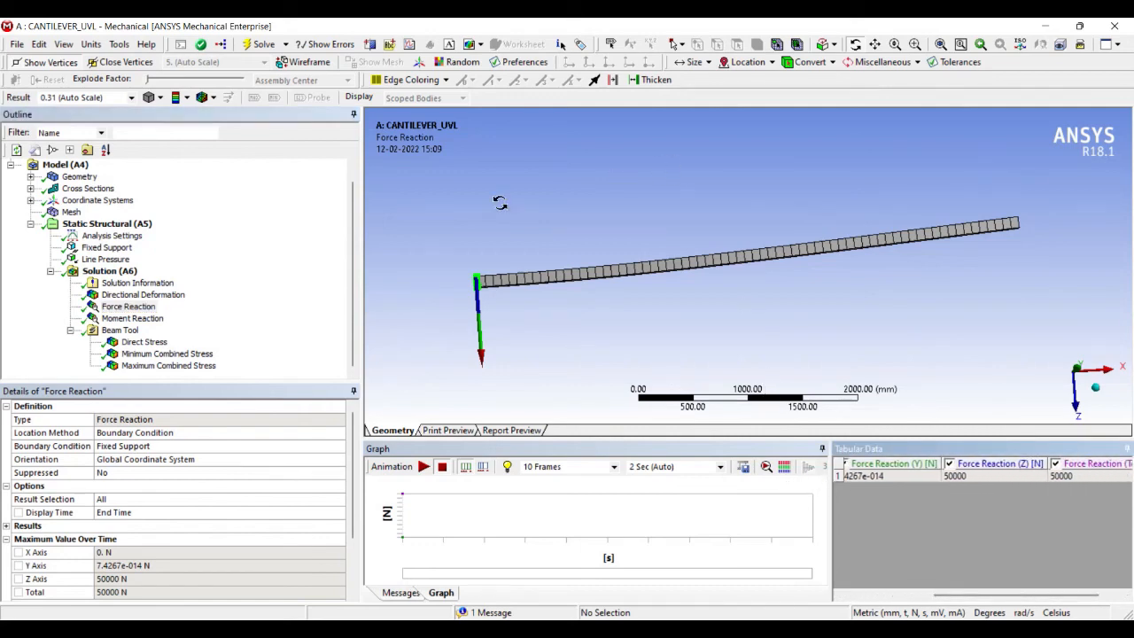
# Step: Show the moment reaction (Y about -1.25e+08 N·mm), then the minimum combined stress of -1270.3 MPa
pyautogui.click(131, 319)
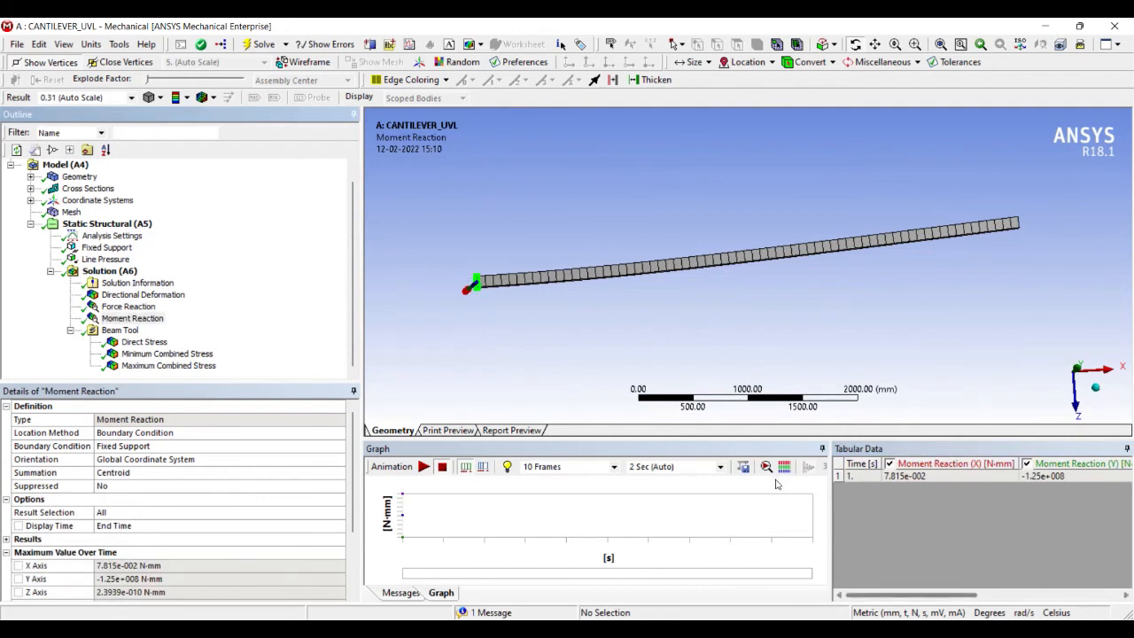
pyautogui.hscroll(3)
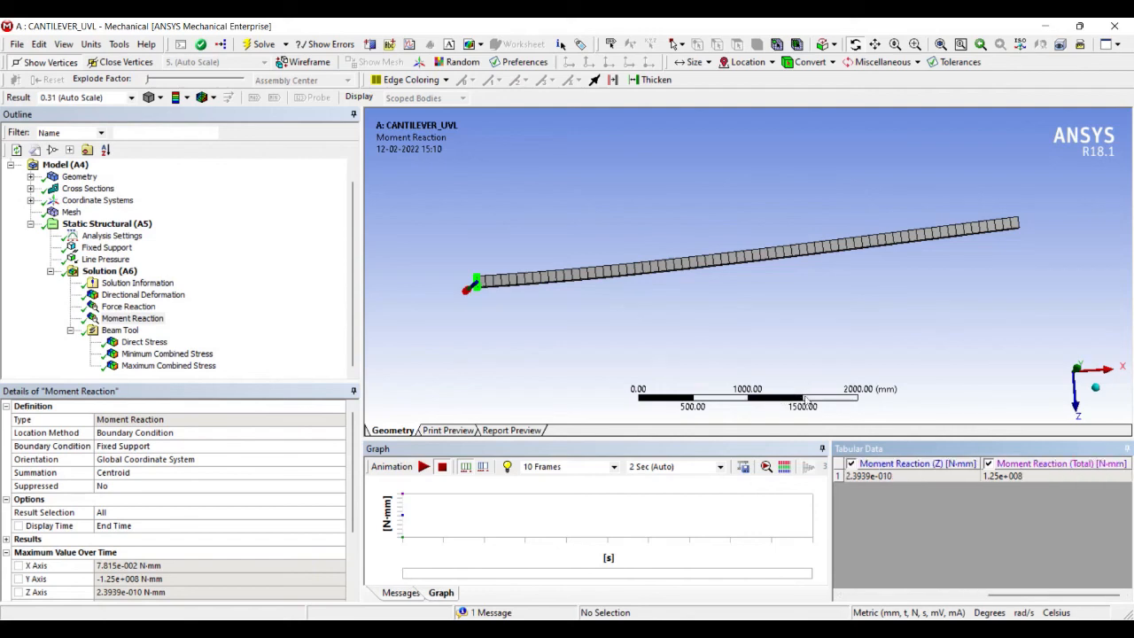
pyautogui.moveTo(813, 397)
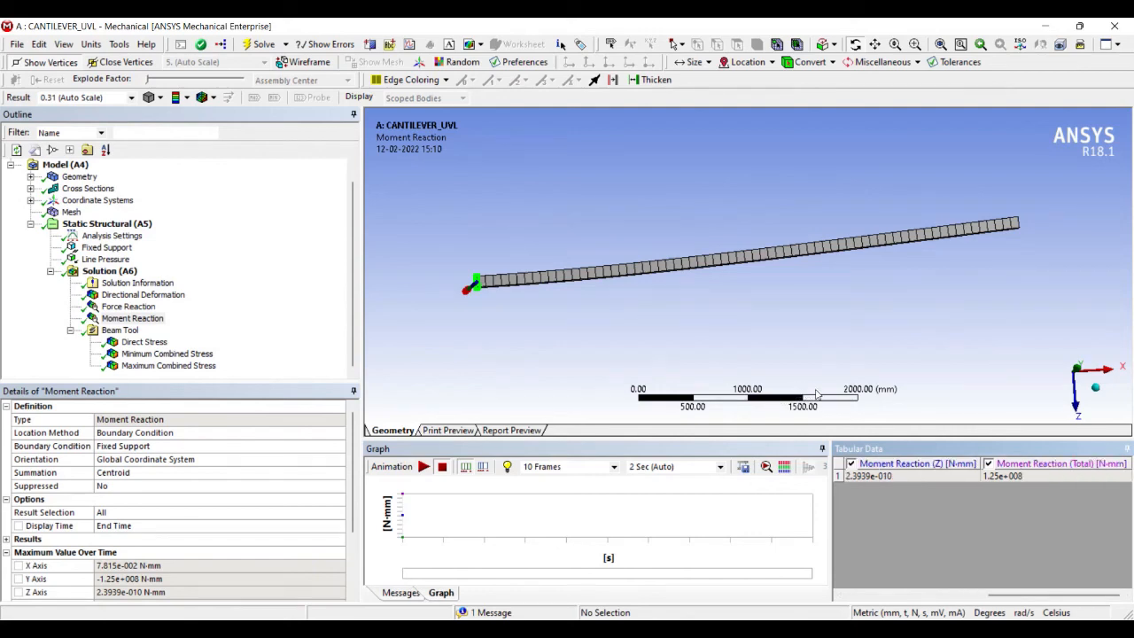
pyautogui.moveTo(826, 393)
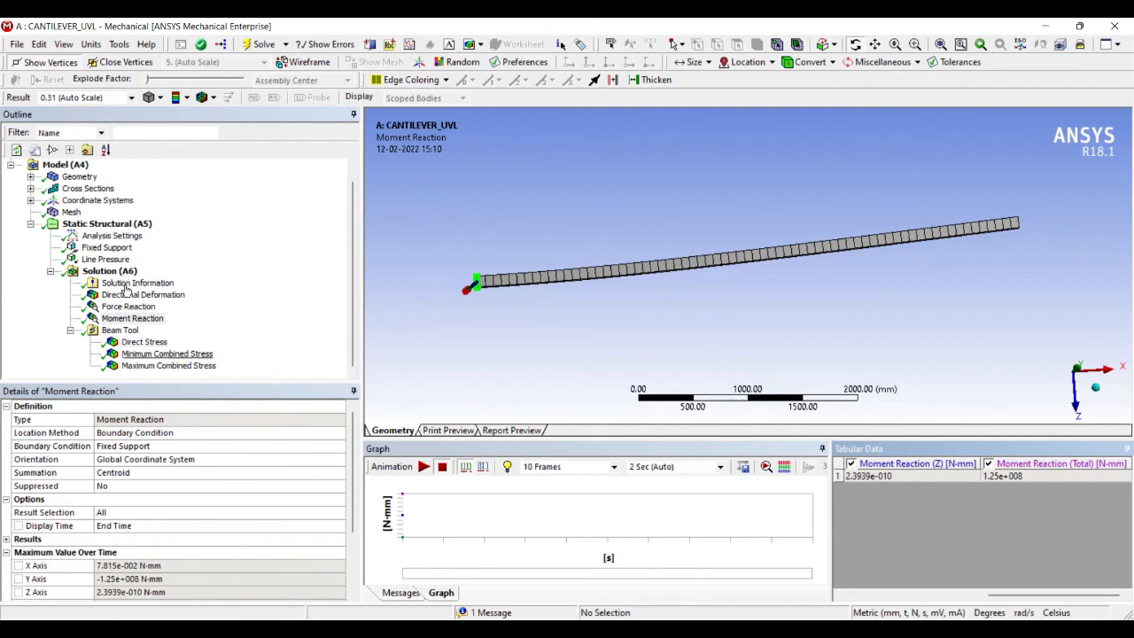
pyautogui.click(166, 355)
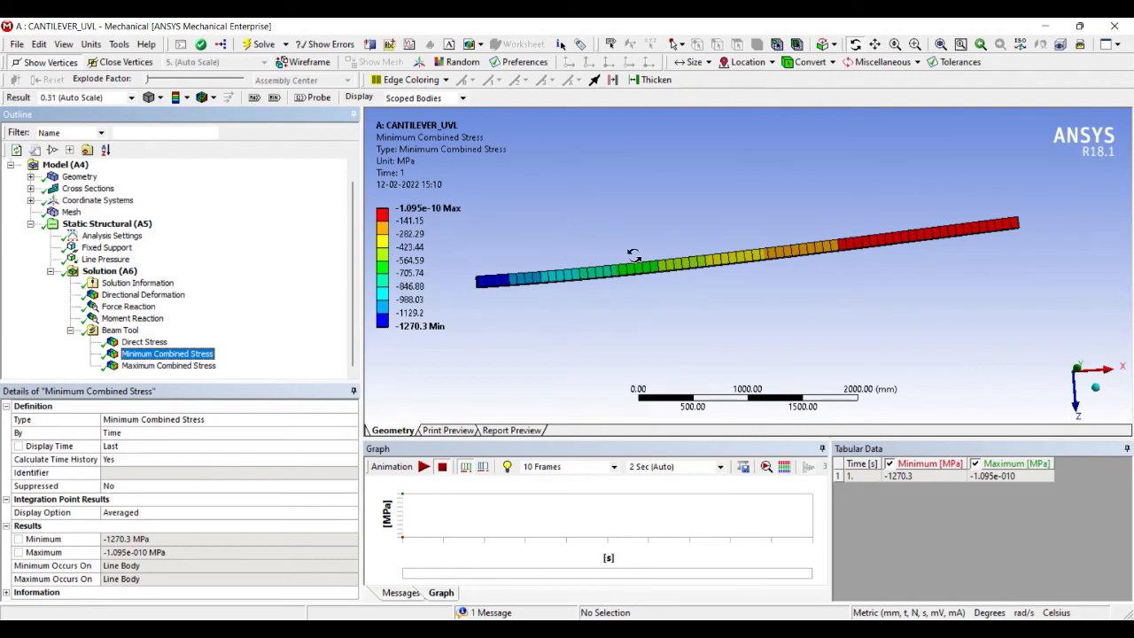
# Step: Animate the maximum combined stress of 1270.3 MPa, then show directional deformation in metres (-0.795 m)
pyautogui.click(169, 365)
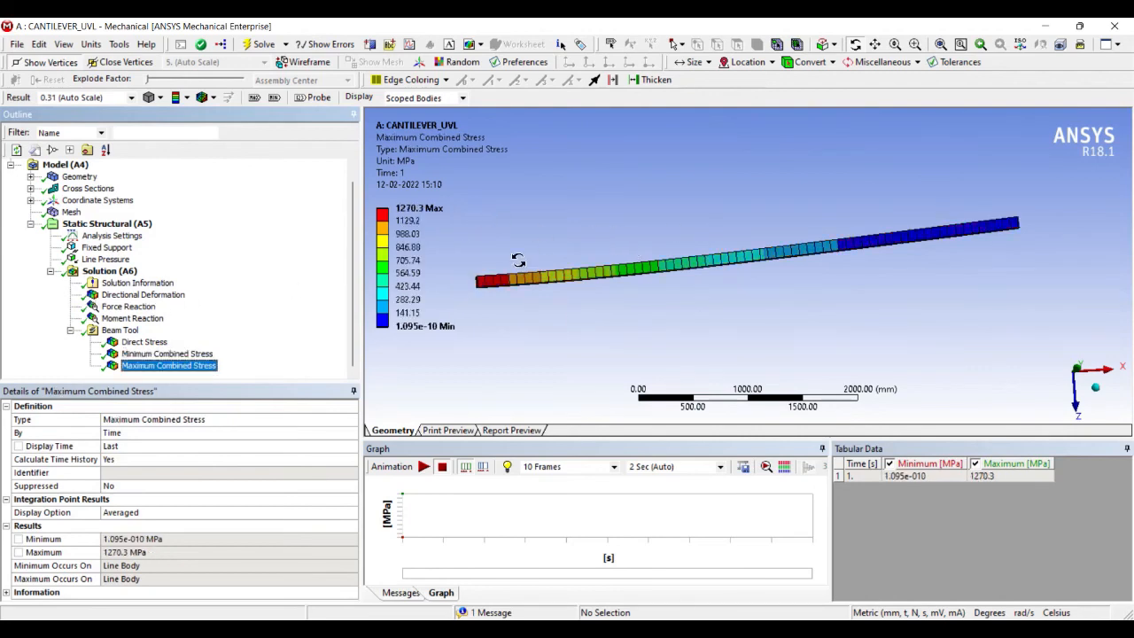
pyautogui.click(426, 468)
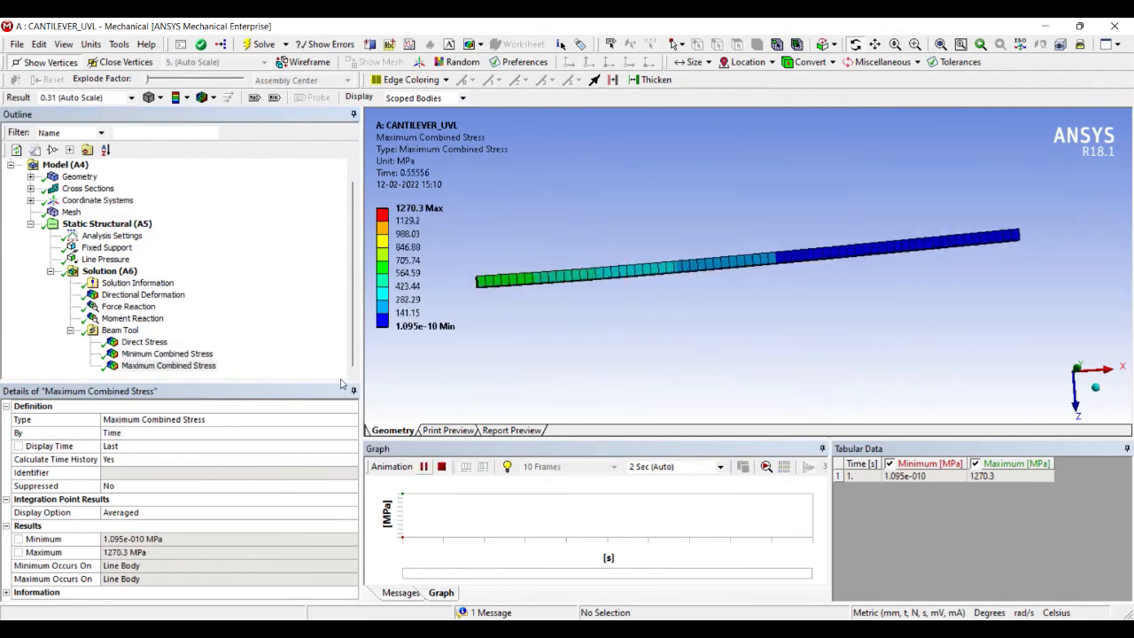
pyautogui.click(423, 466)
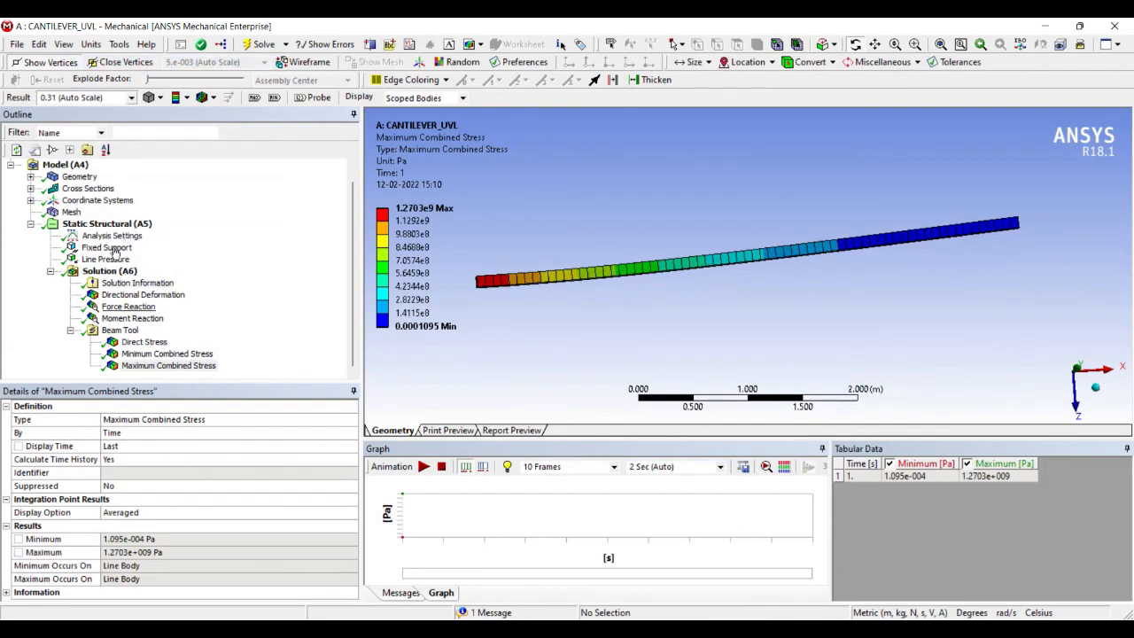
pyautogui.click(141, 294)
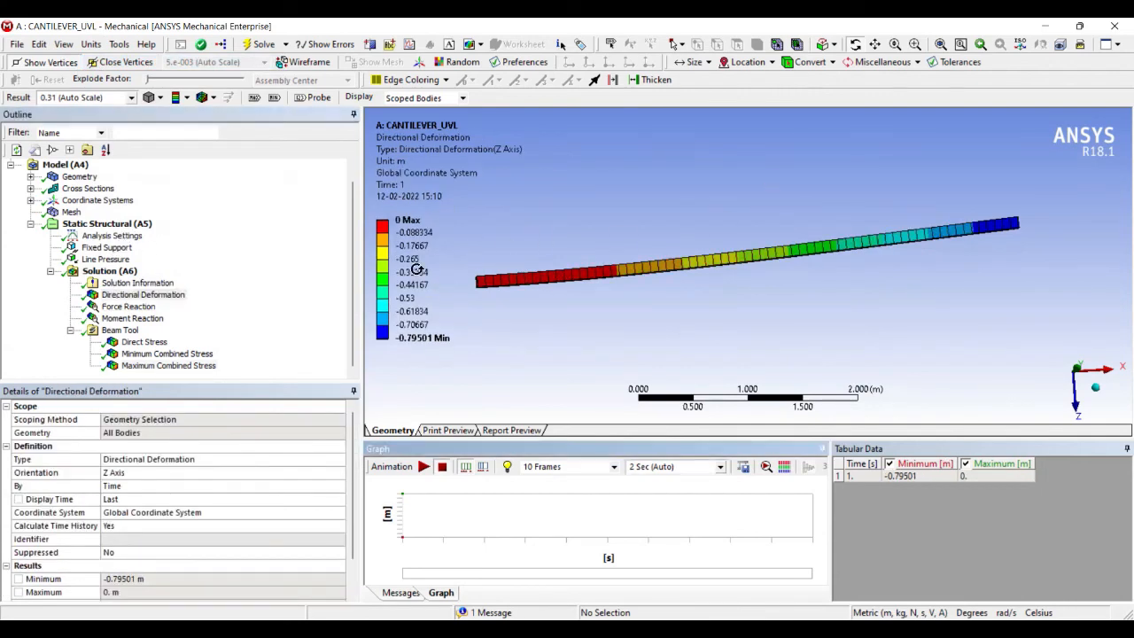